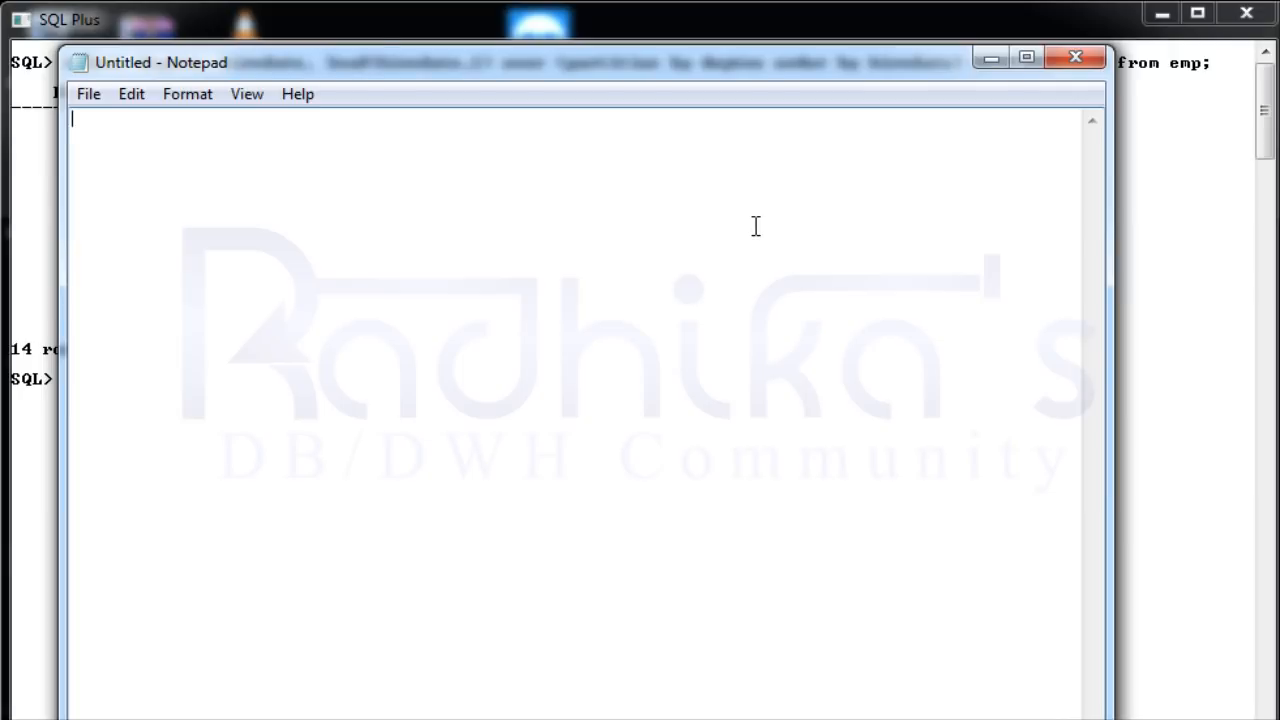
# - Type the heading 'LAG' with a dashed underline and begin a new line
pyautogui.write('LA')
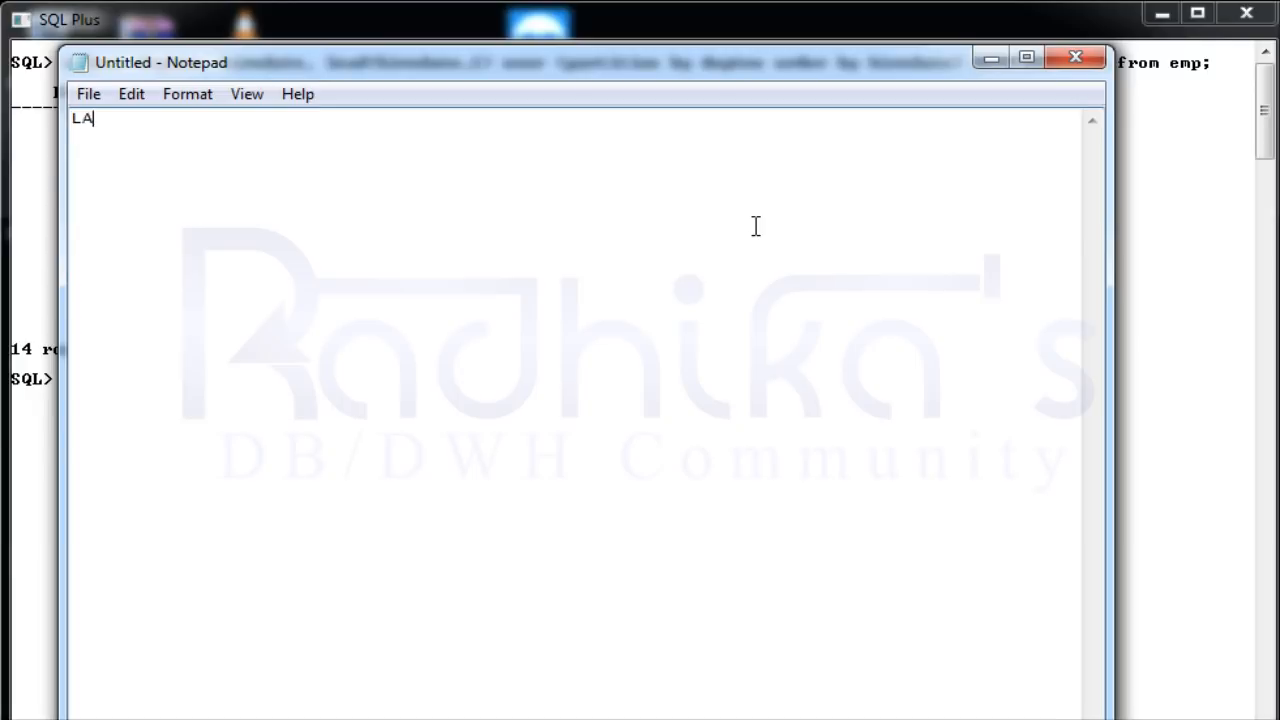
pyautogui.write('G')
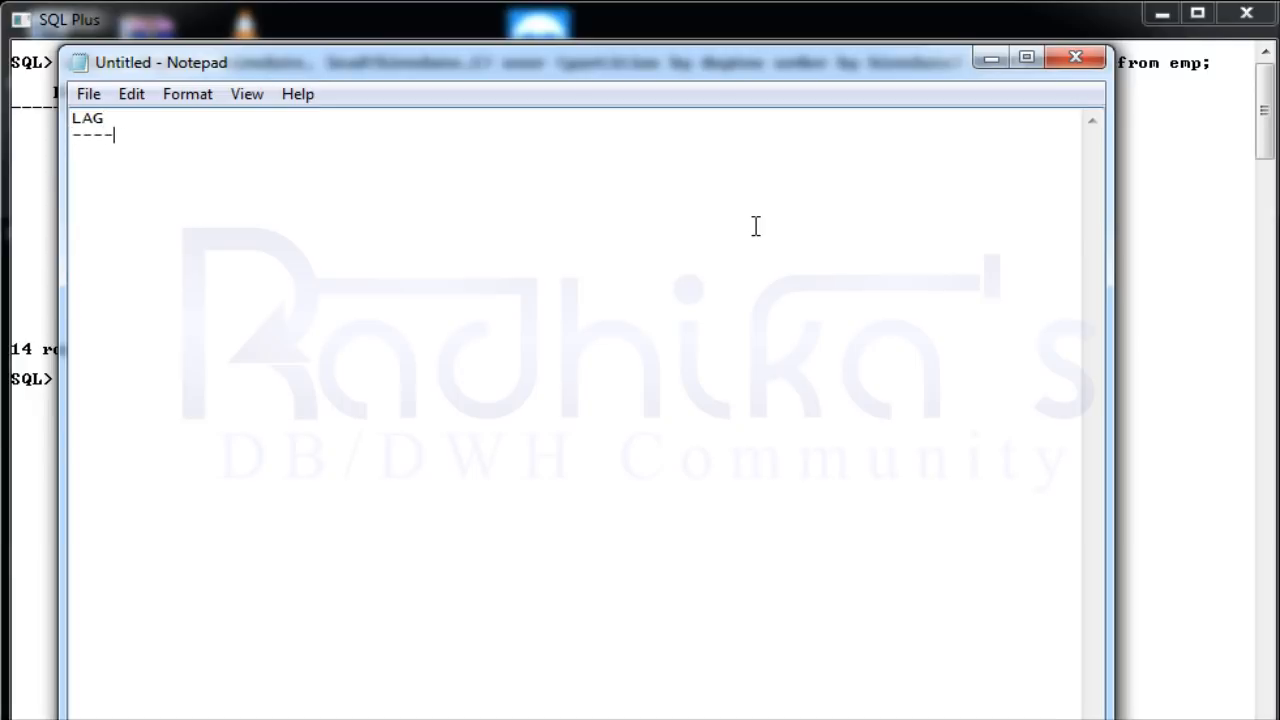
pyautogui.press('enter')
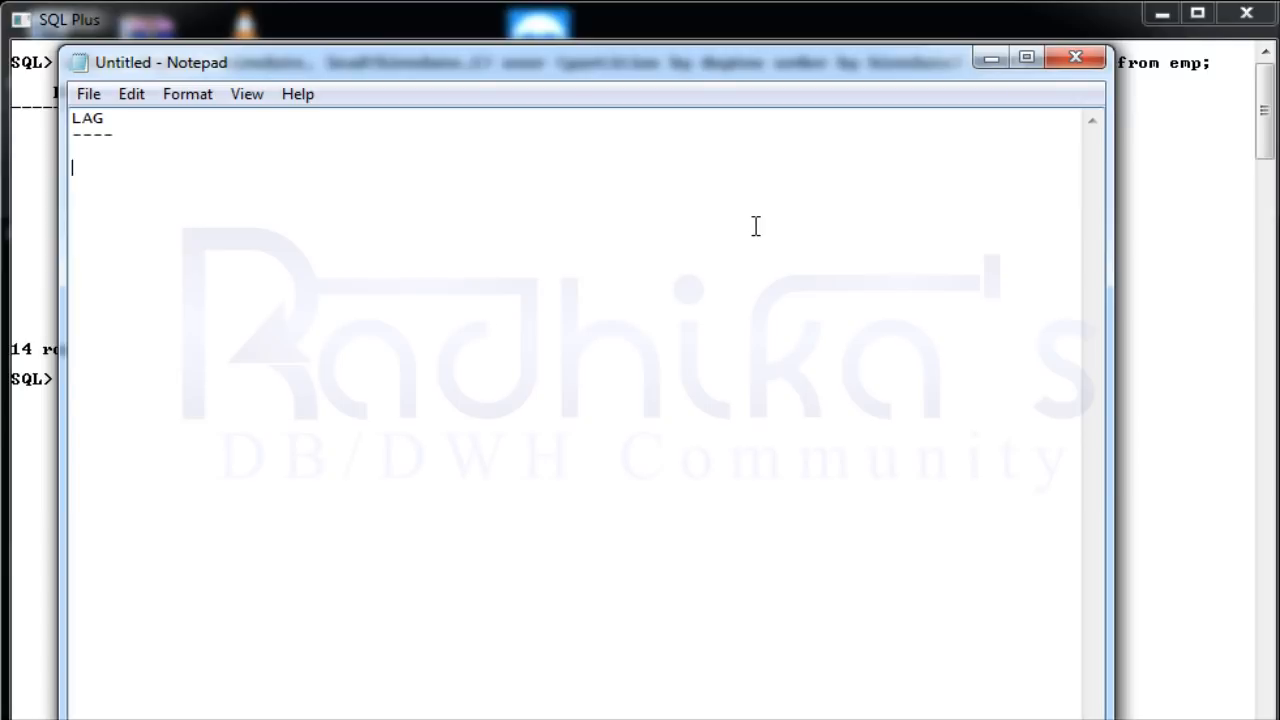
# - Note 'Previous row' and a 'syntax' label under the LAG heading
pyautogui.write('Previous')
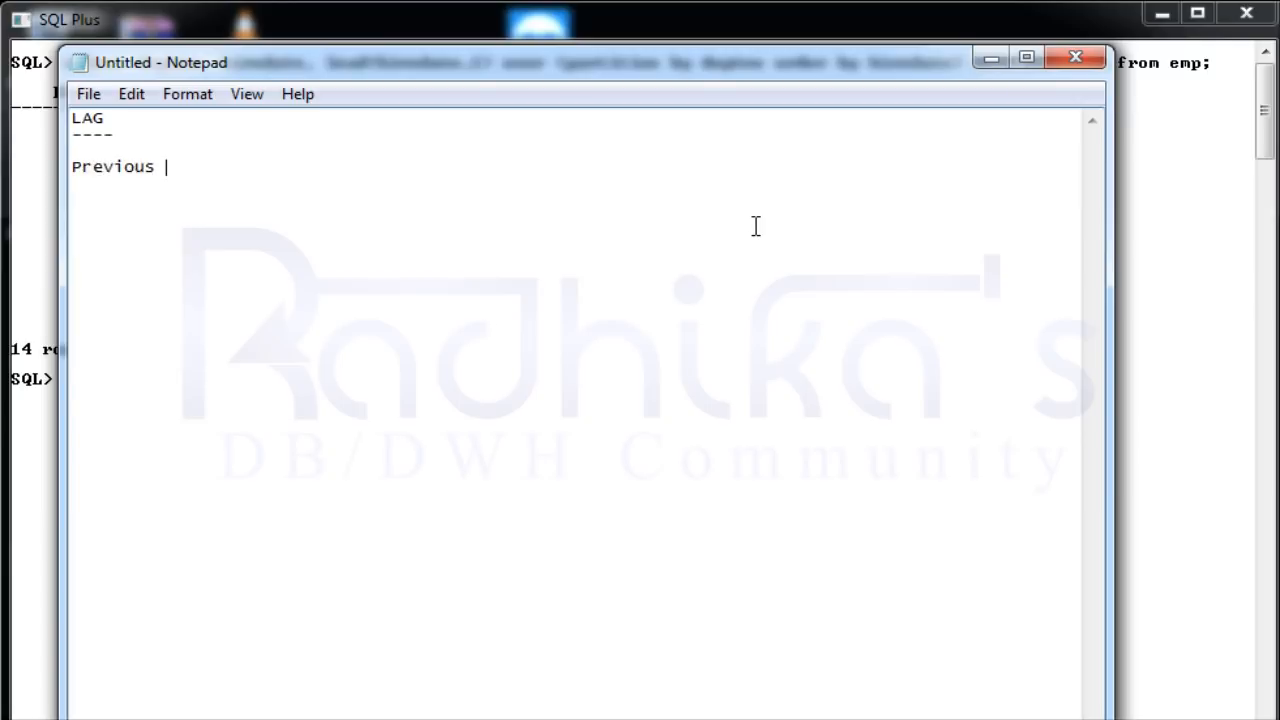
pyautogui.write('row')
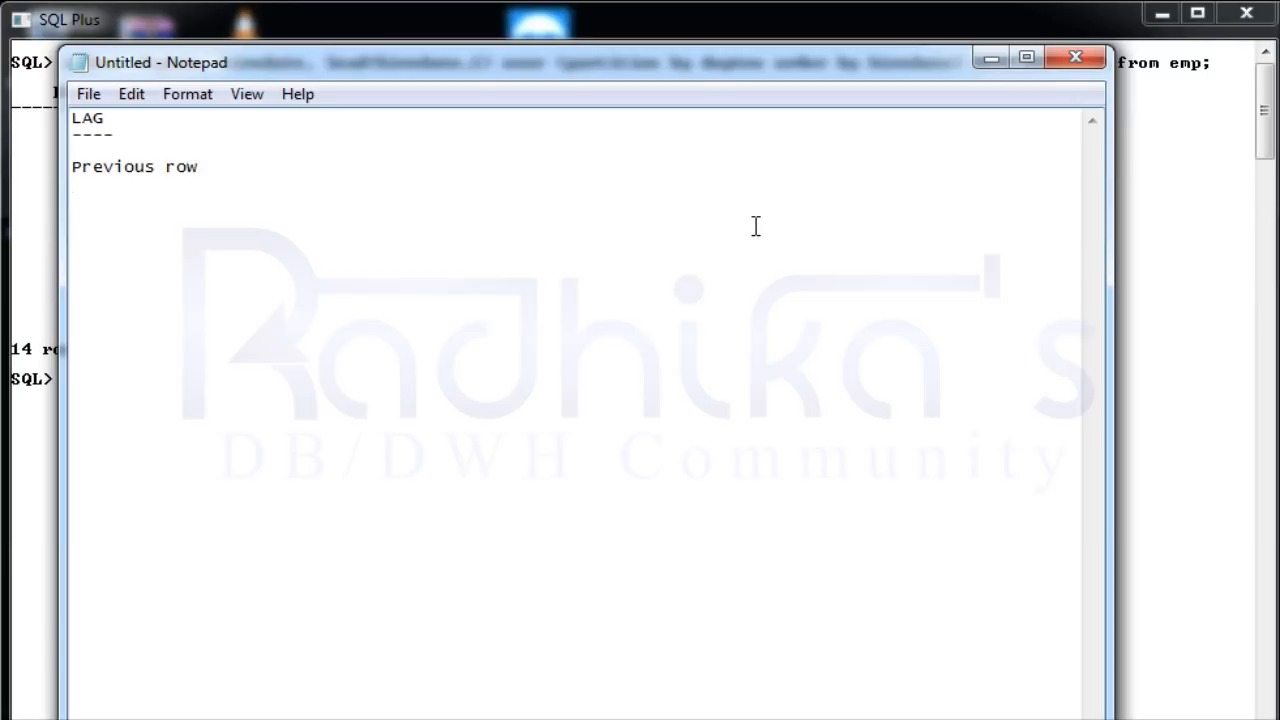
pyautogui.write('sy')
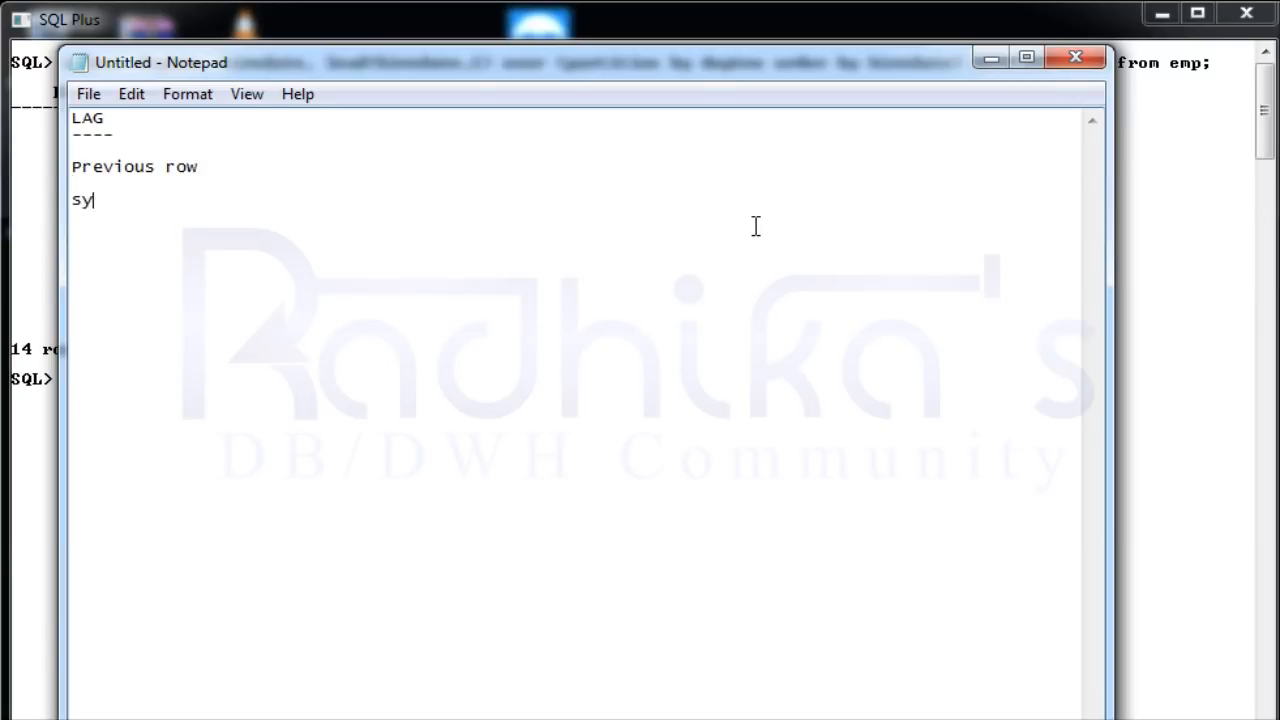
pyautogui.write('ntax')
pyautogui.write('lag')
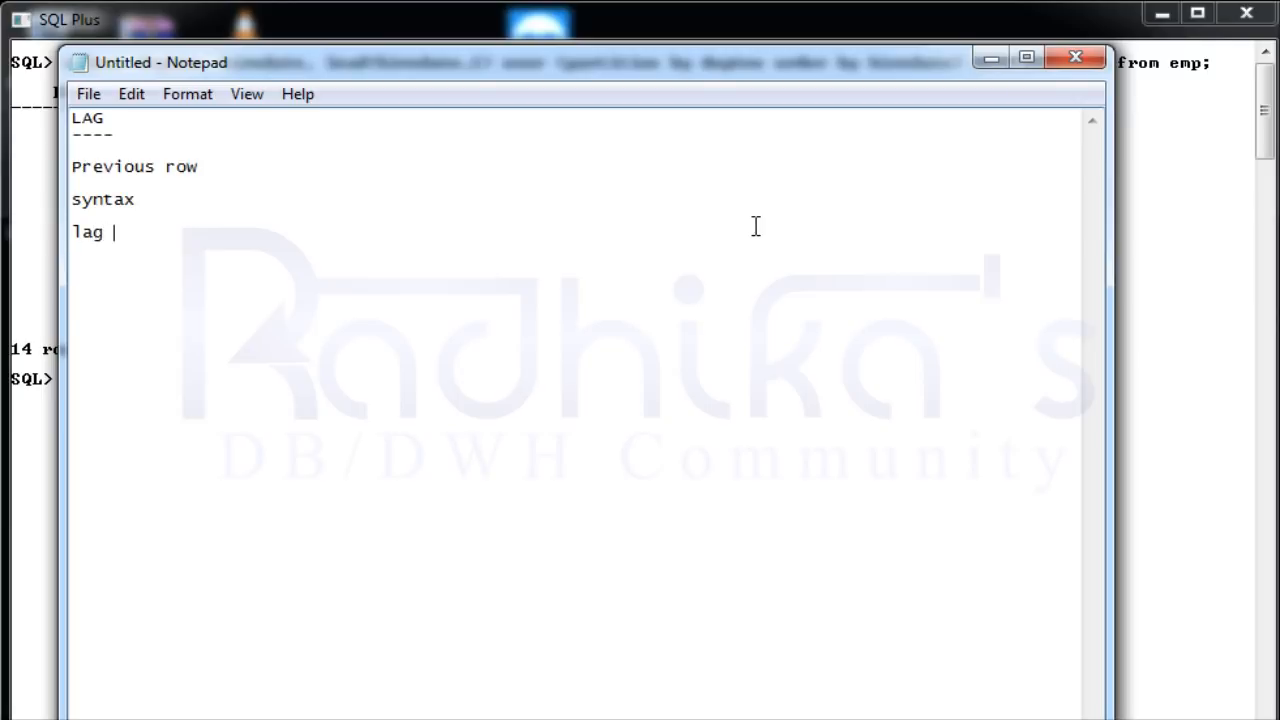
# - Write the syntax line 'lag(column,context,default) over partition clause', fixing the 'partition' typo
pyautogui.write('()')
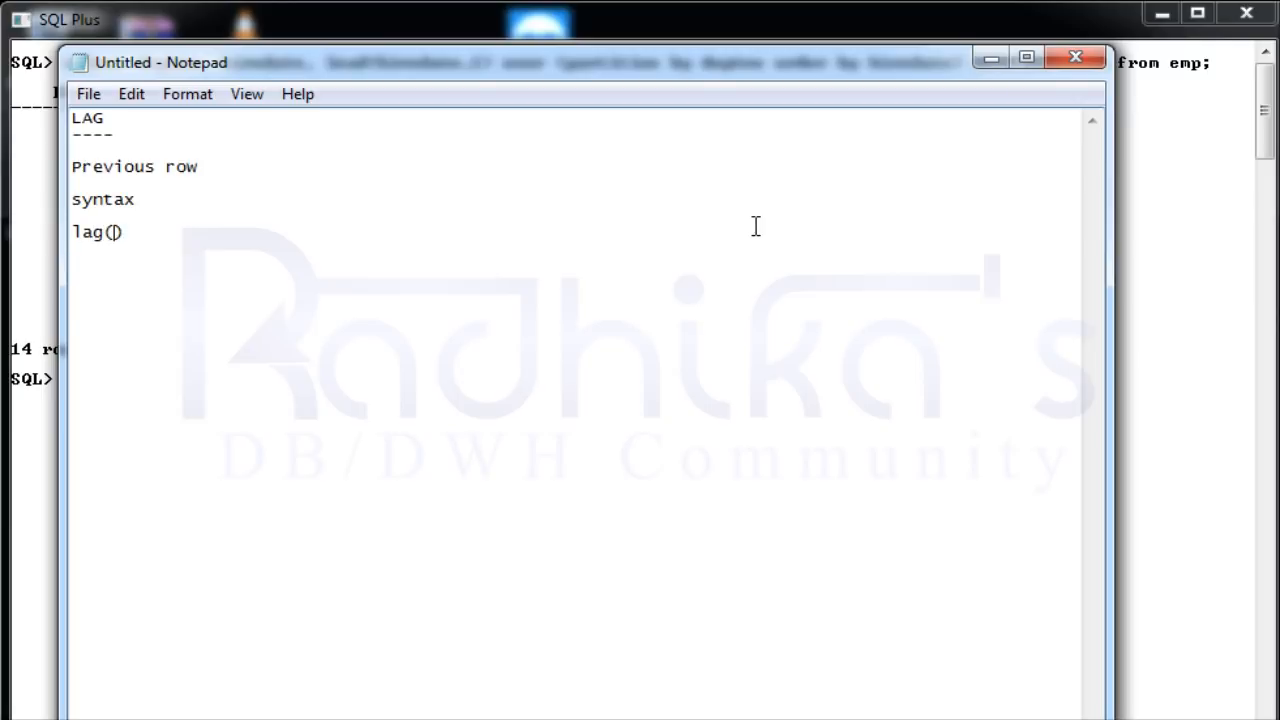
pyautogui.write('column')
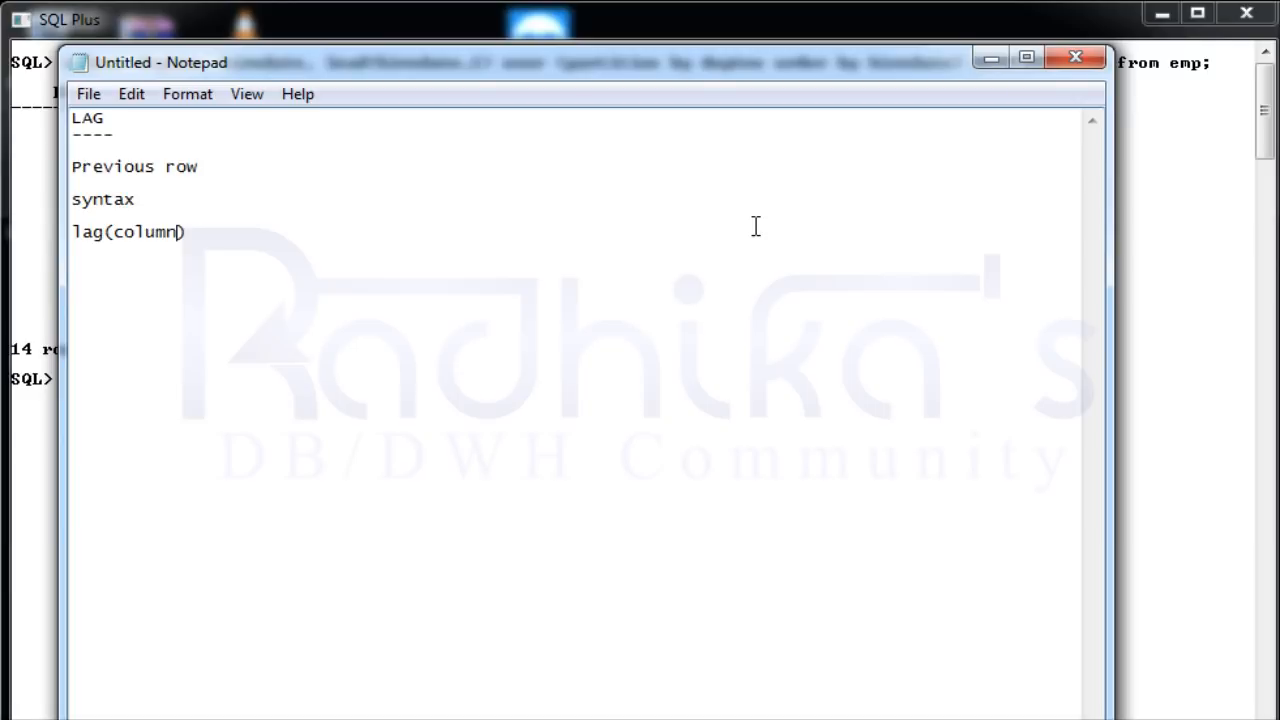
pyautogui.write(',c')
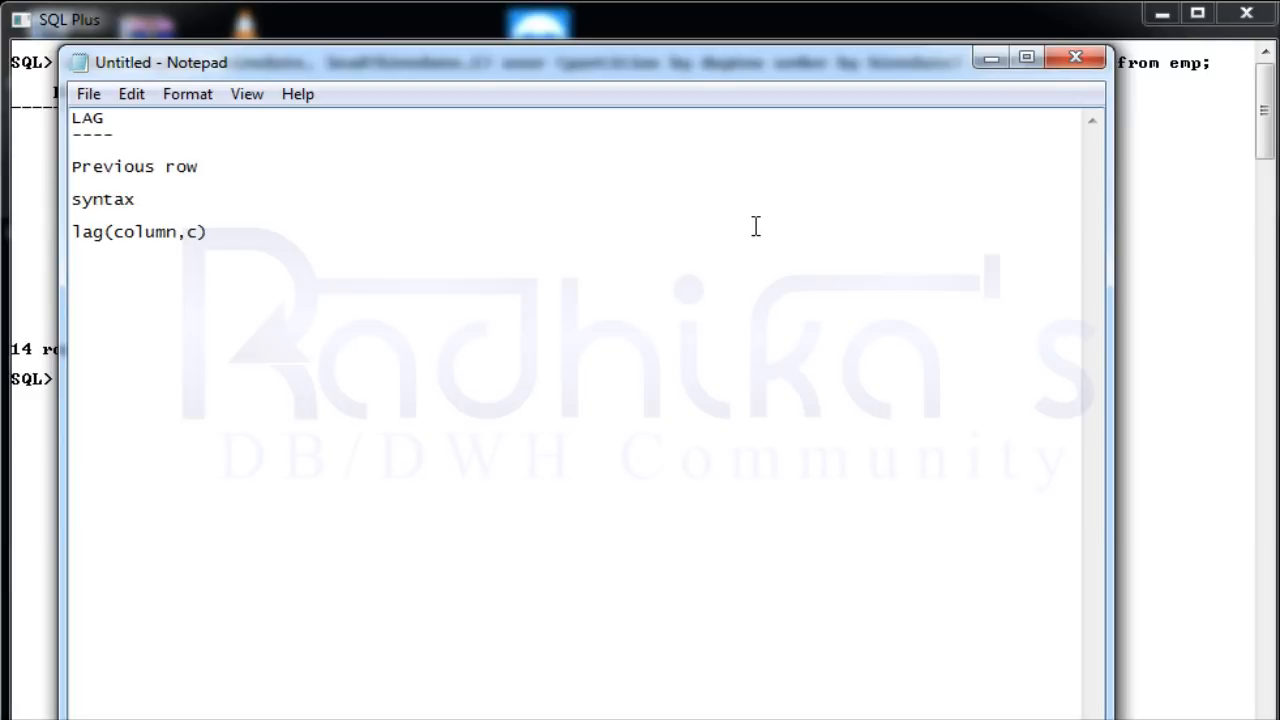
pyautogui.write('ontext')
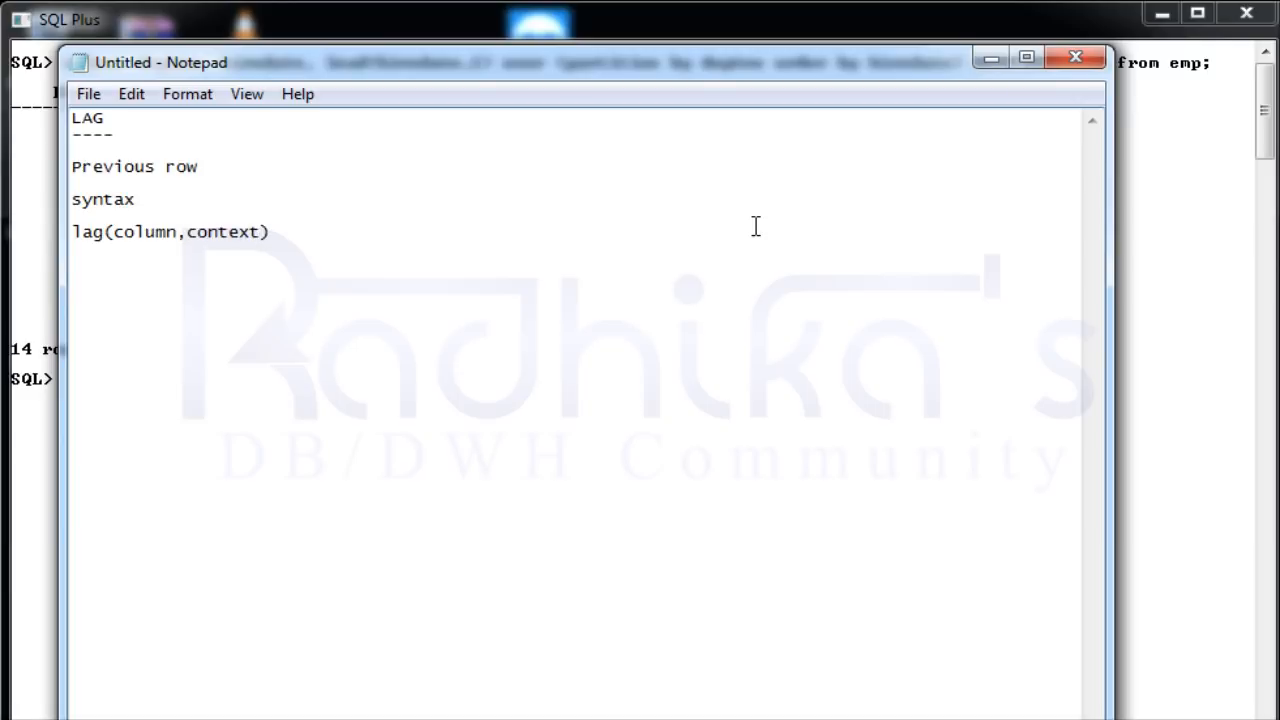
pyautogui.write(',defa')
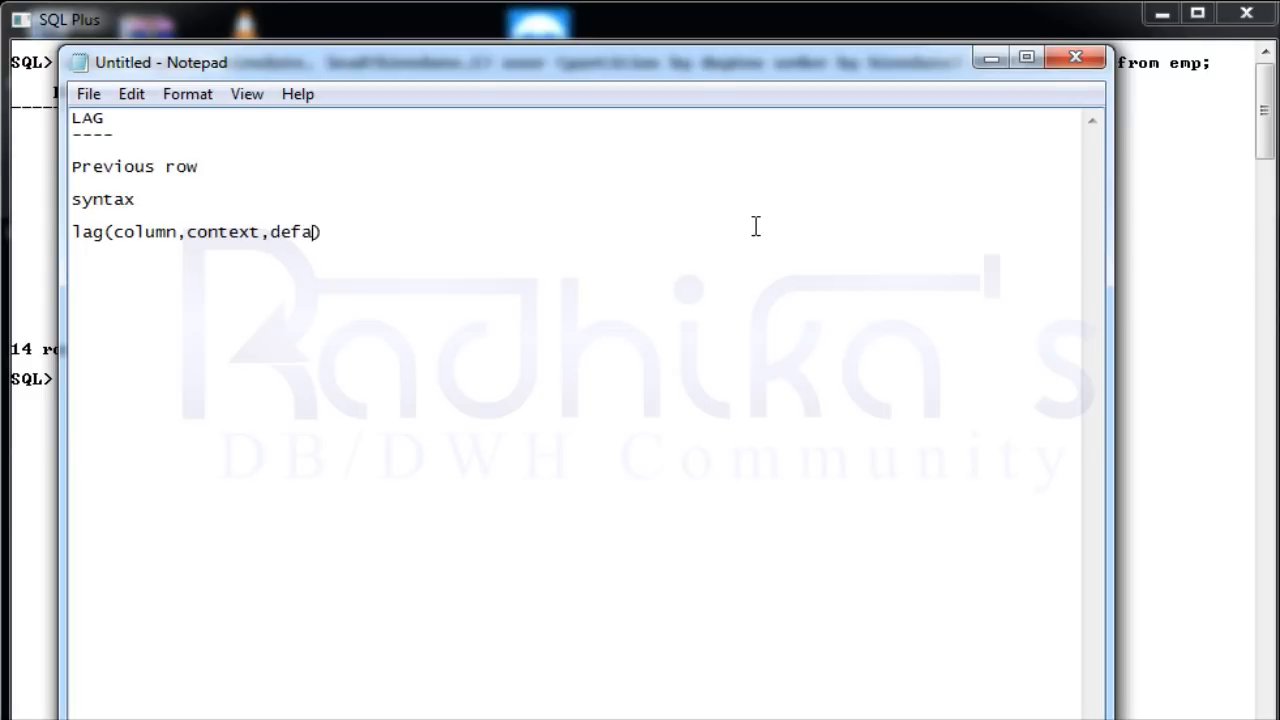
pyautogui.write('ult)')
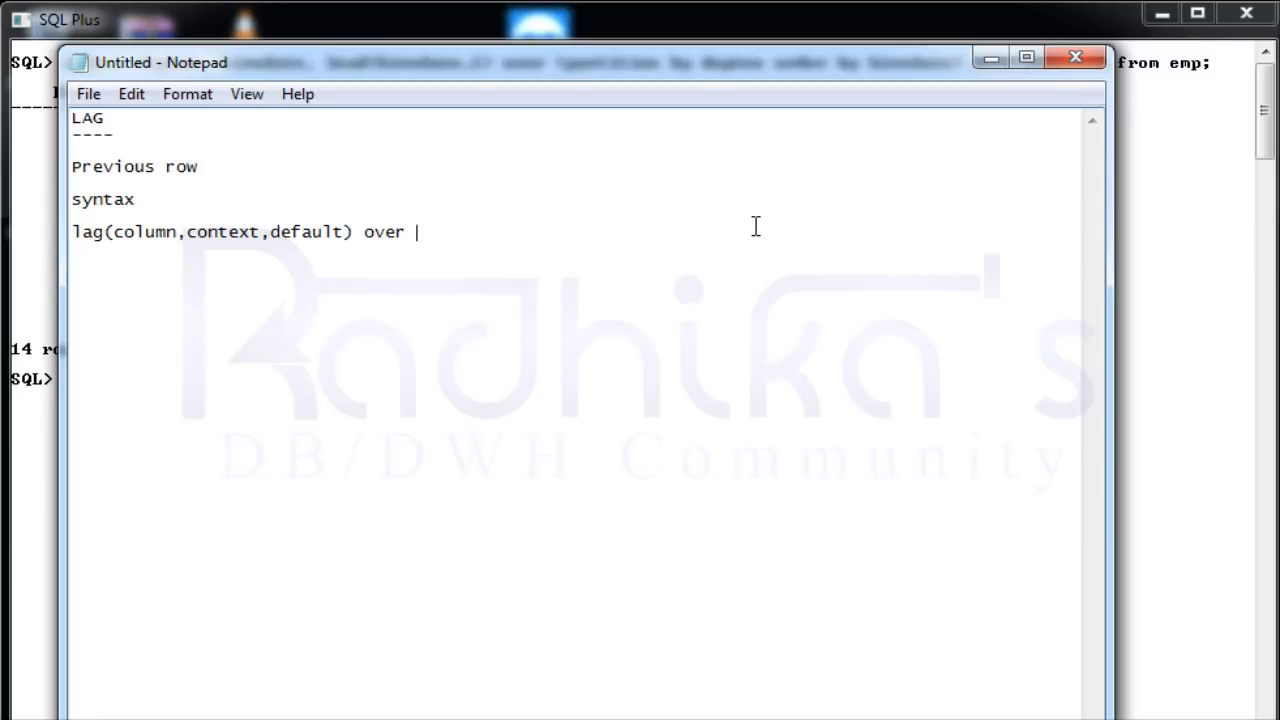
pyautogui.write('par')
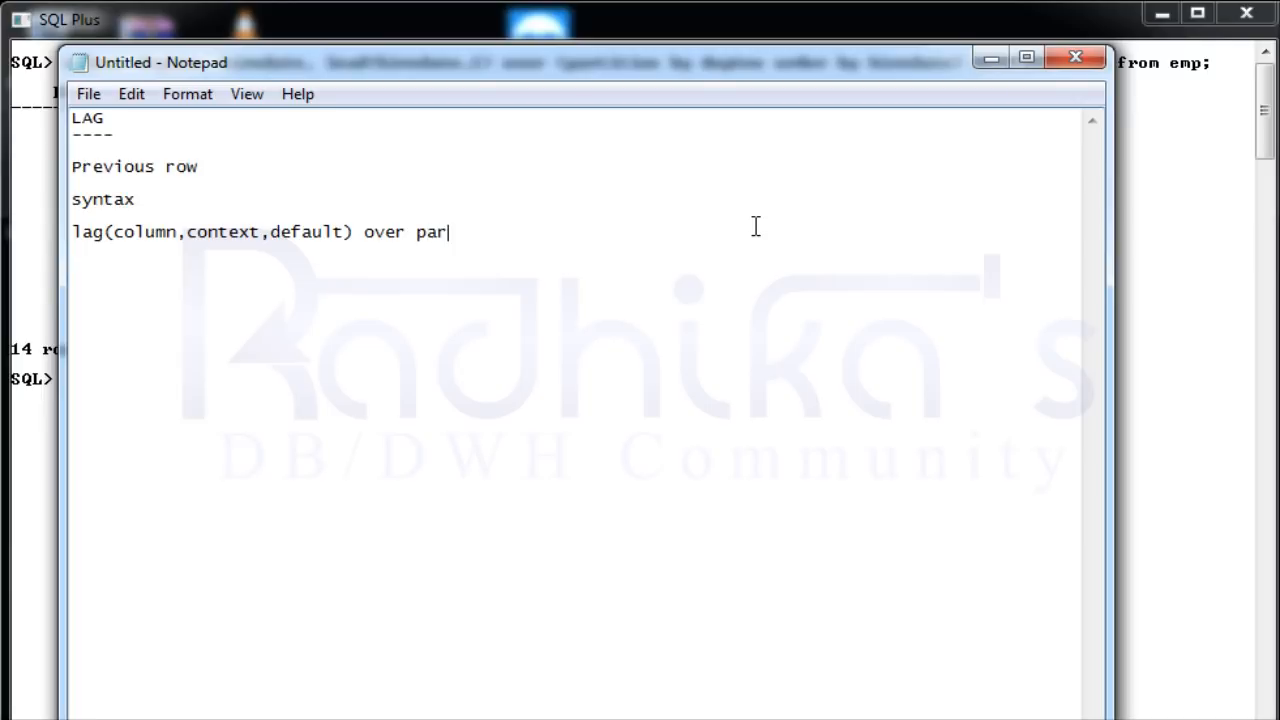
pyautogui.write('tiotion')
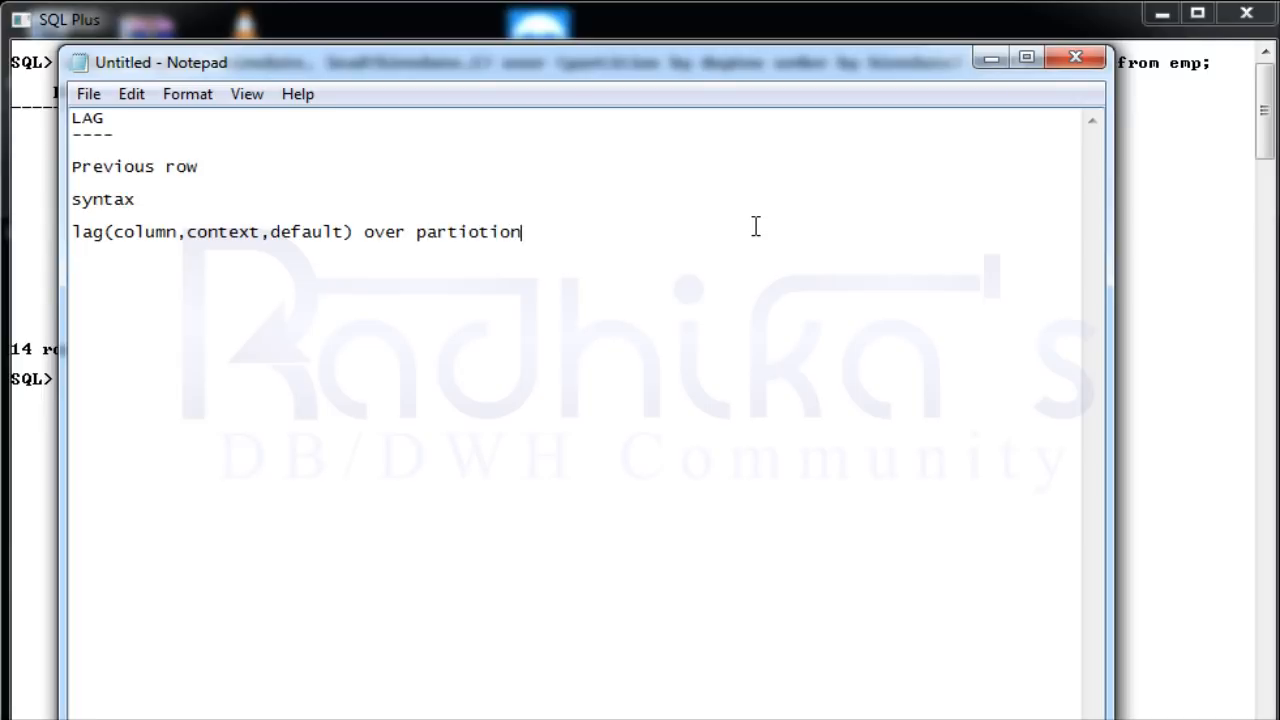
pyautogui.press('Backspace')
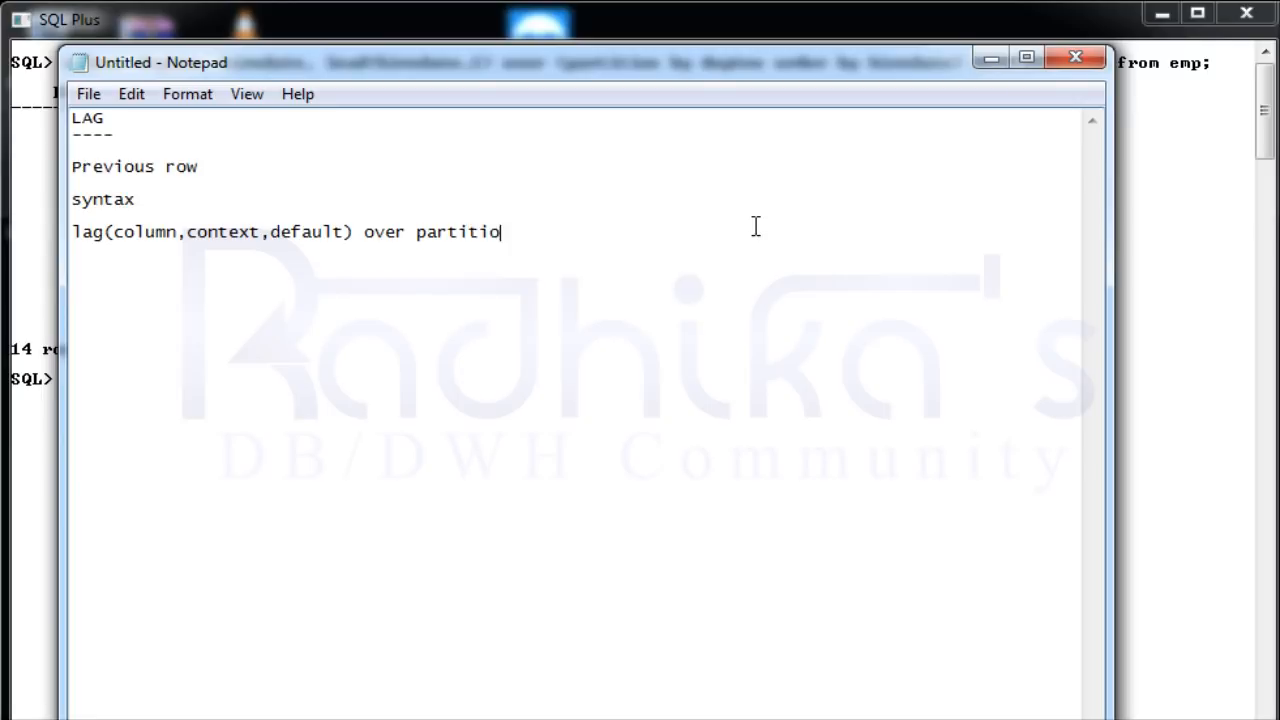
pyautogui.write('n clause')
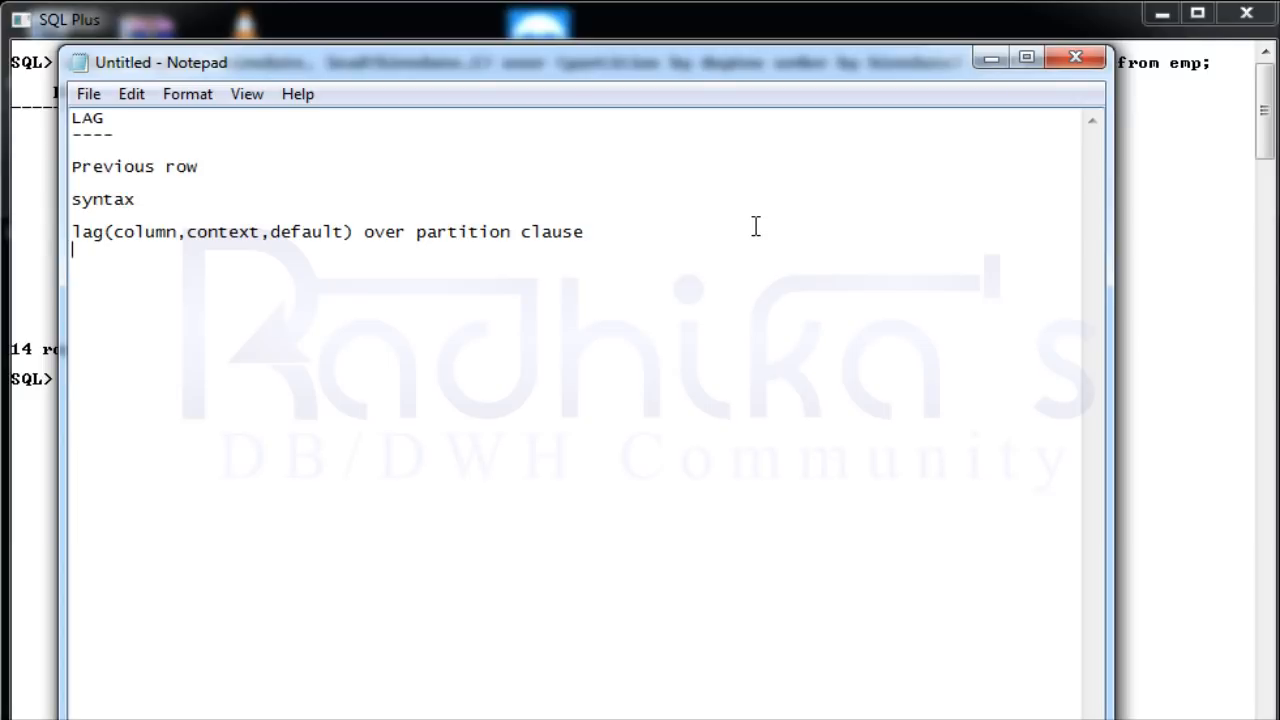
pyautogui.moveTo(1218, 293)
pyautogui.write('cl scr')
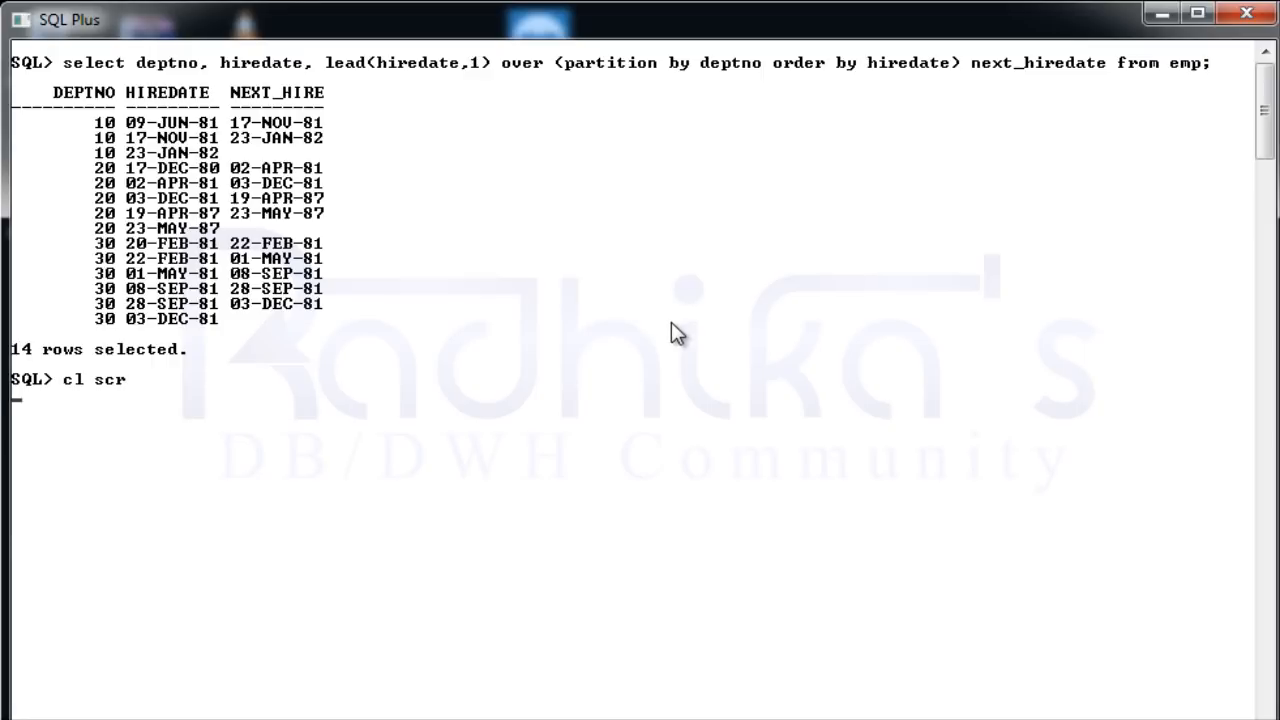
pyautogui.moveTo(910, 715)
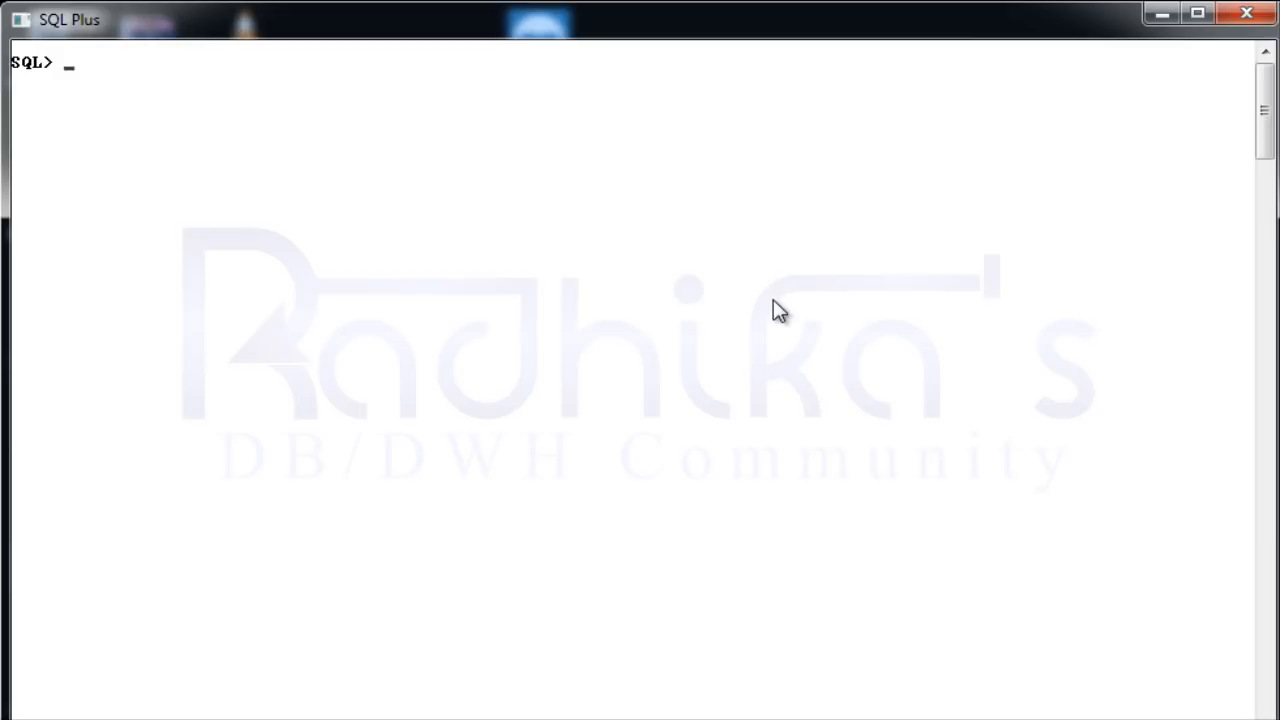
# - Run 'select * from emp;' to show all 14 employee rows
pyautogui.write('selec')
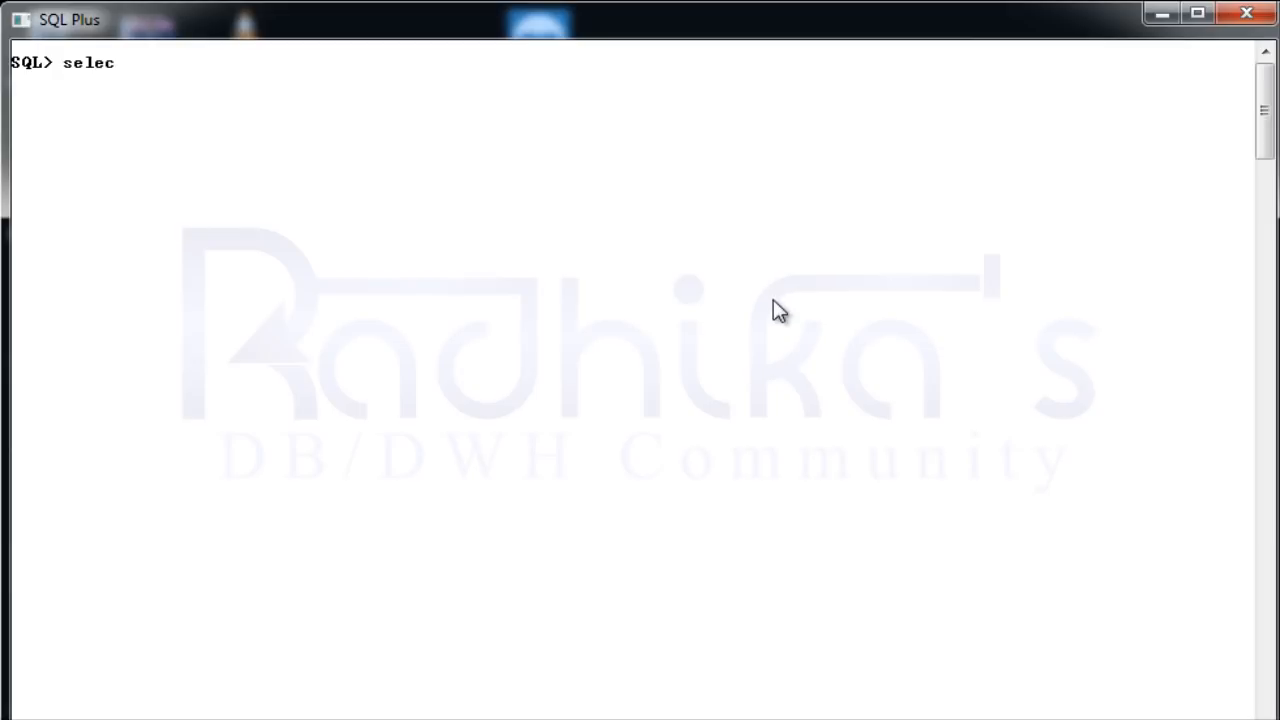
pyautogui.write('t * from')
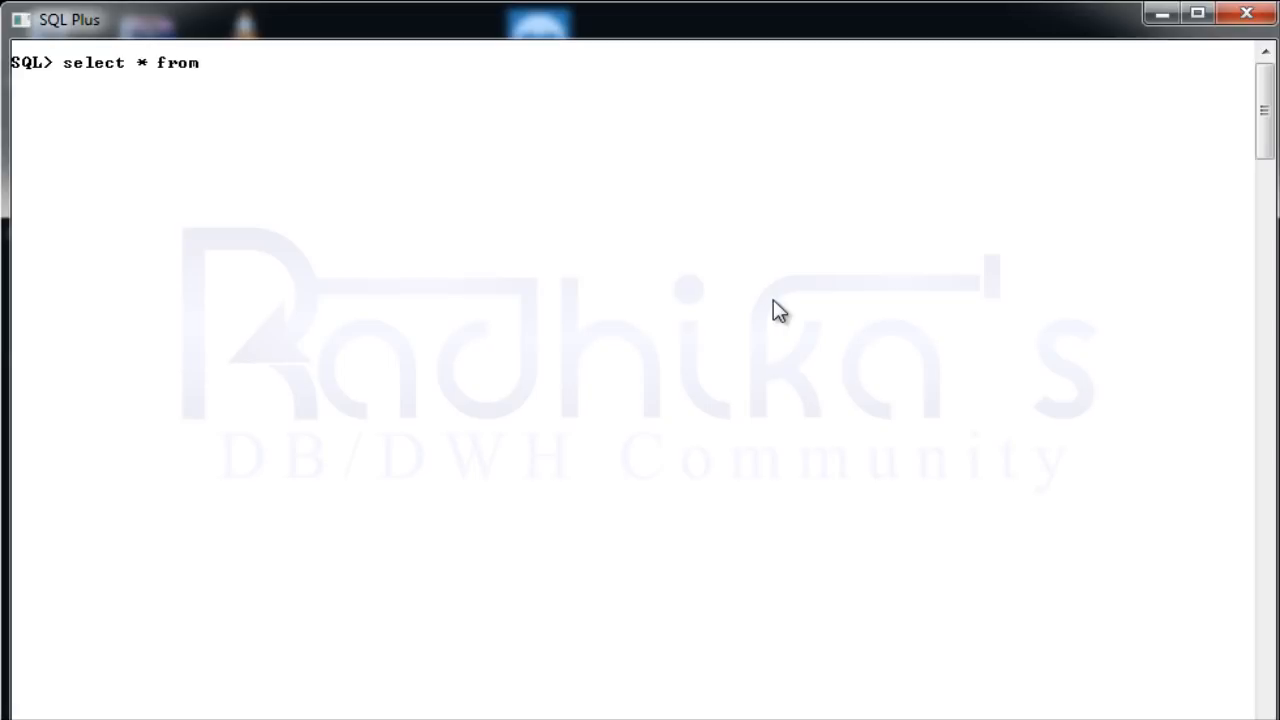
pyautogui.write('emp;')
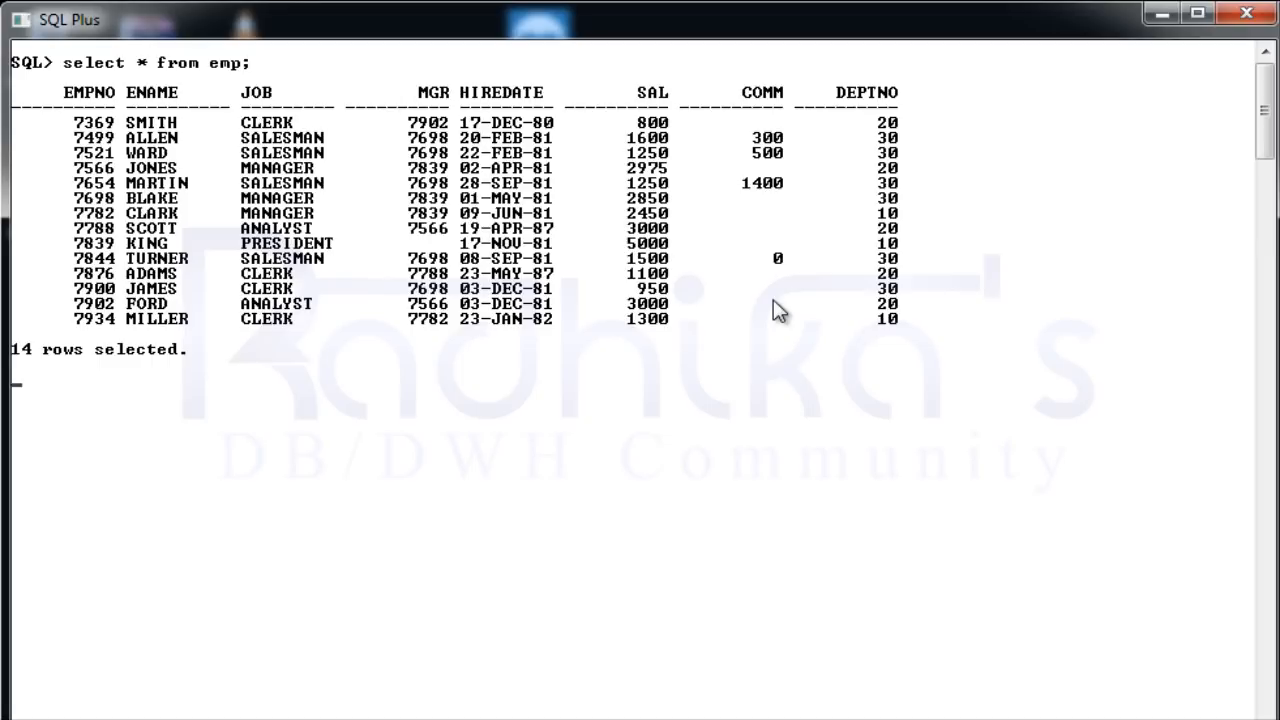
# - Start a query selecting ename and sal
pyautogui.write('select')
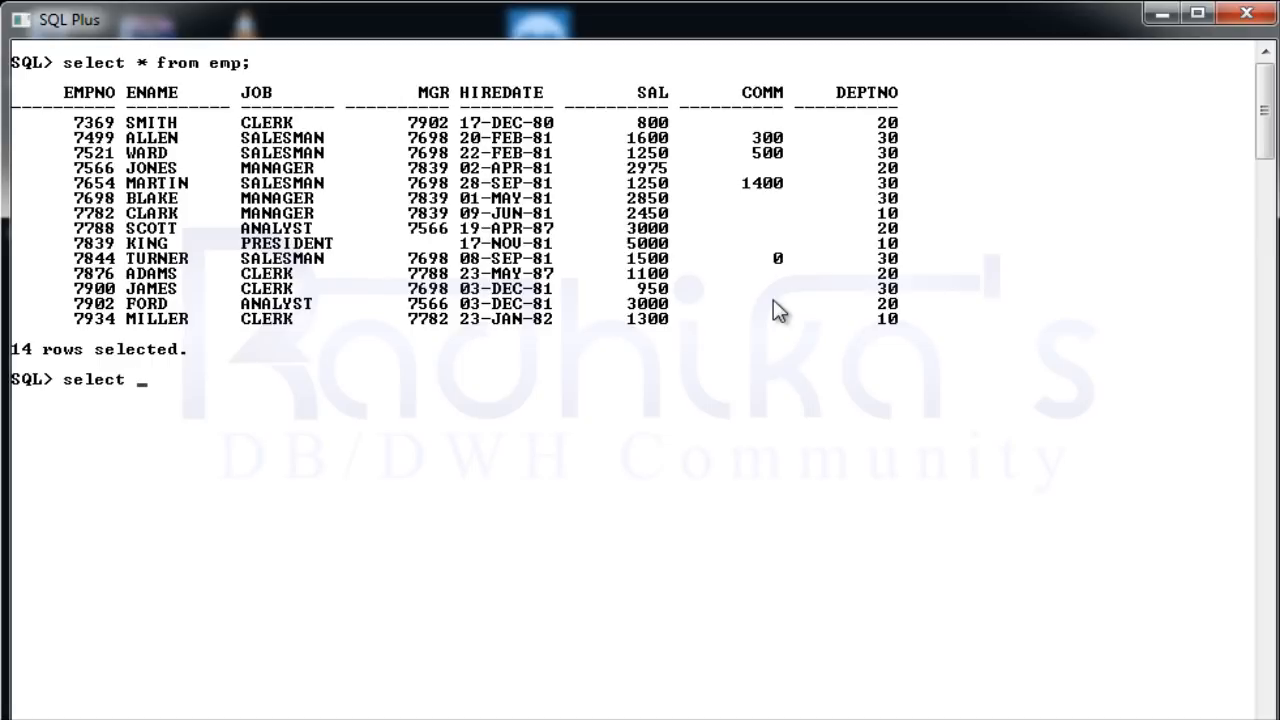
pyautogui.write('ename')
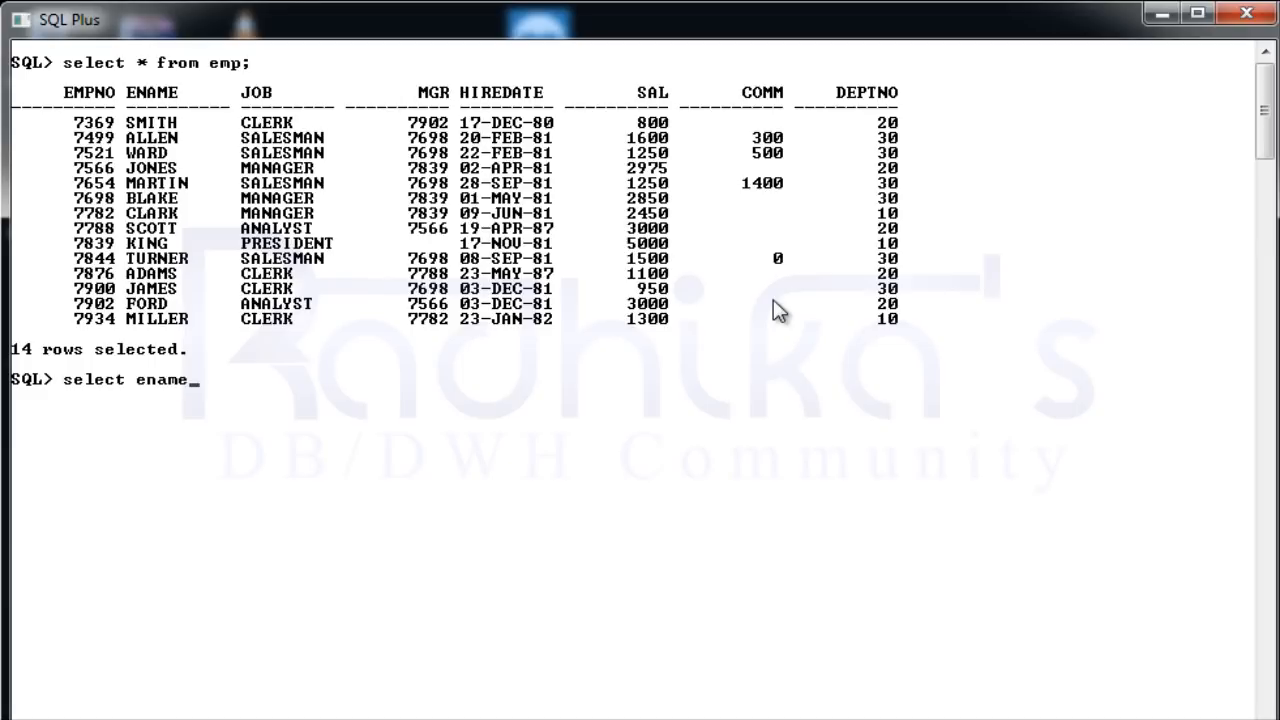
pyautogui.write(',')
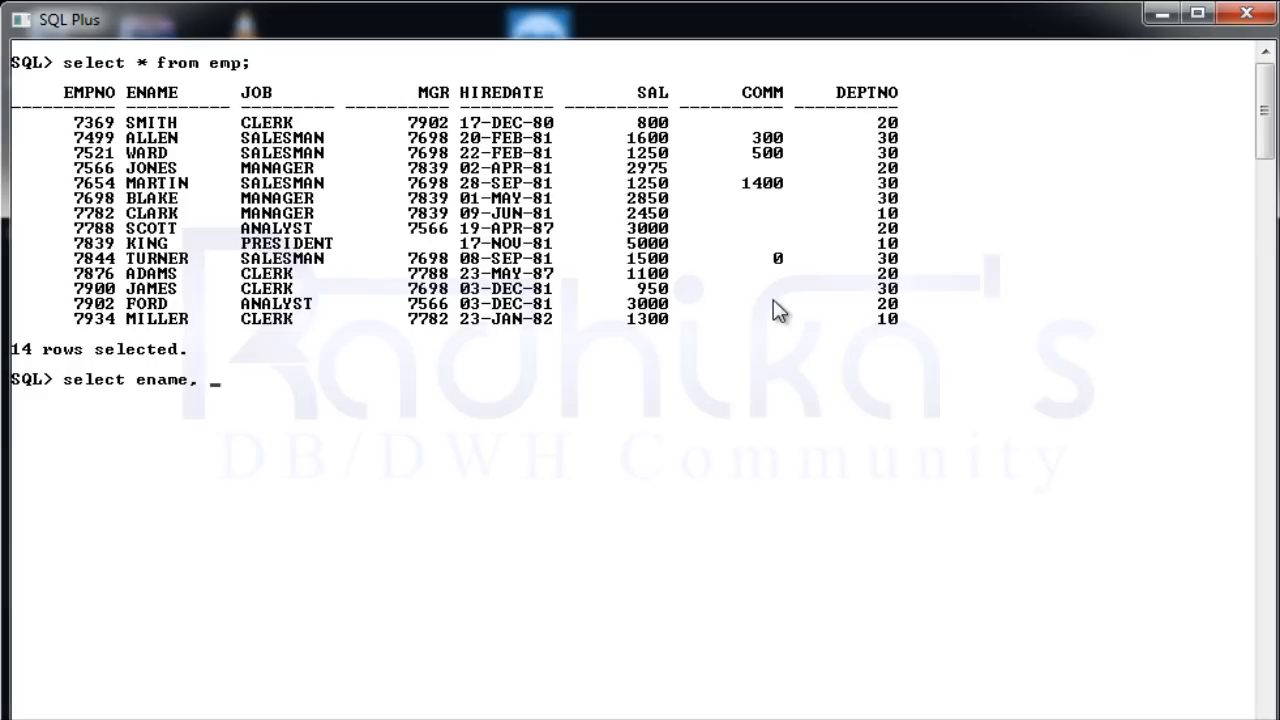
pyautogui.write('s')
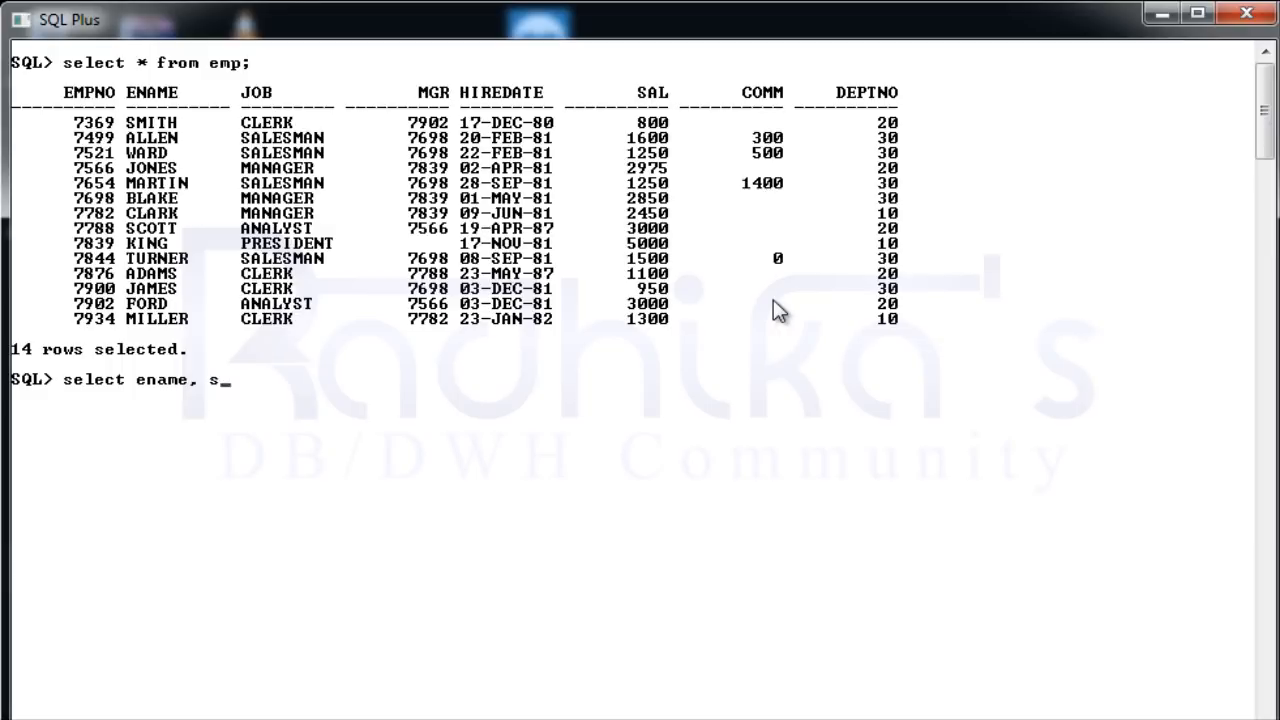
pyautogui.write('al,')
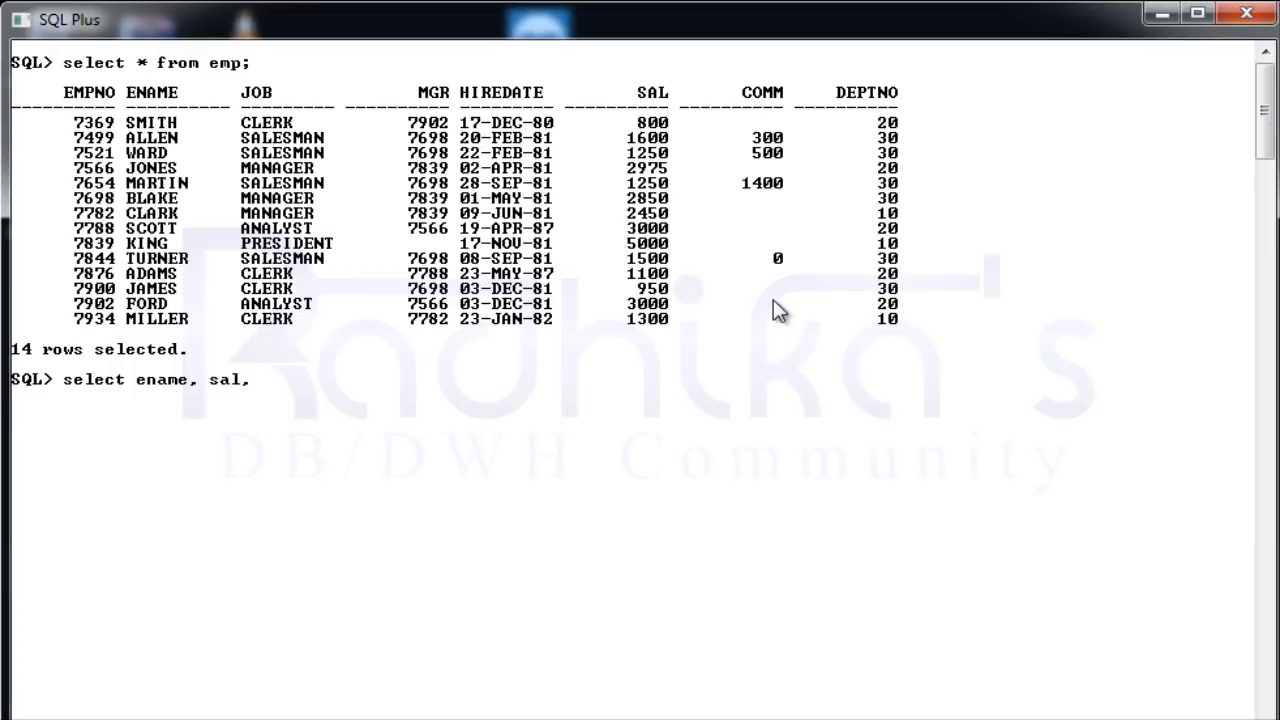
# - Add the column lag(sal,1,0) over (order by sal), then begin a sal- expression
pyautogui.write('lag')
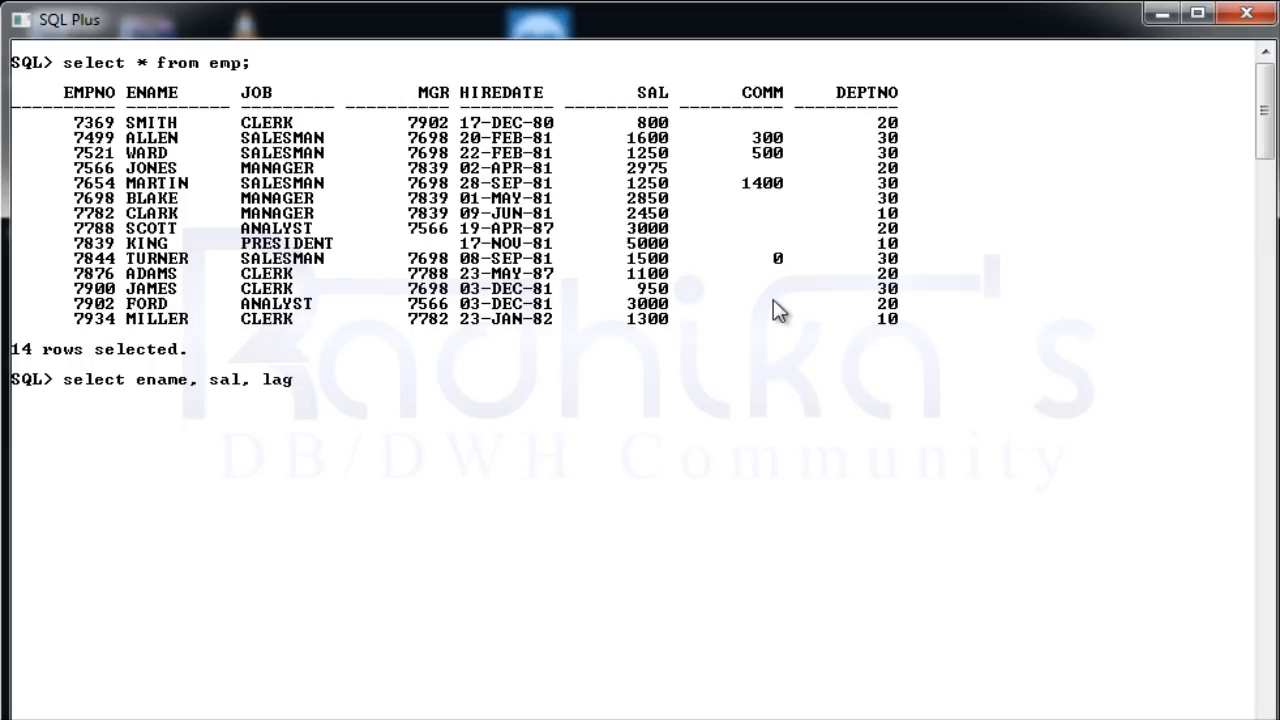
pyautogui.write('(sa')
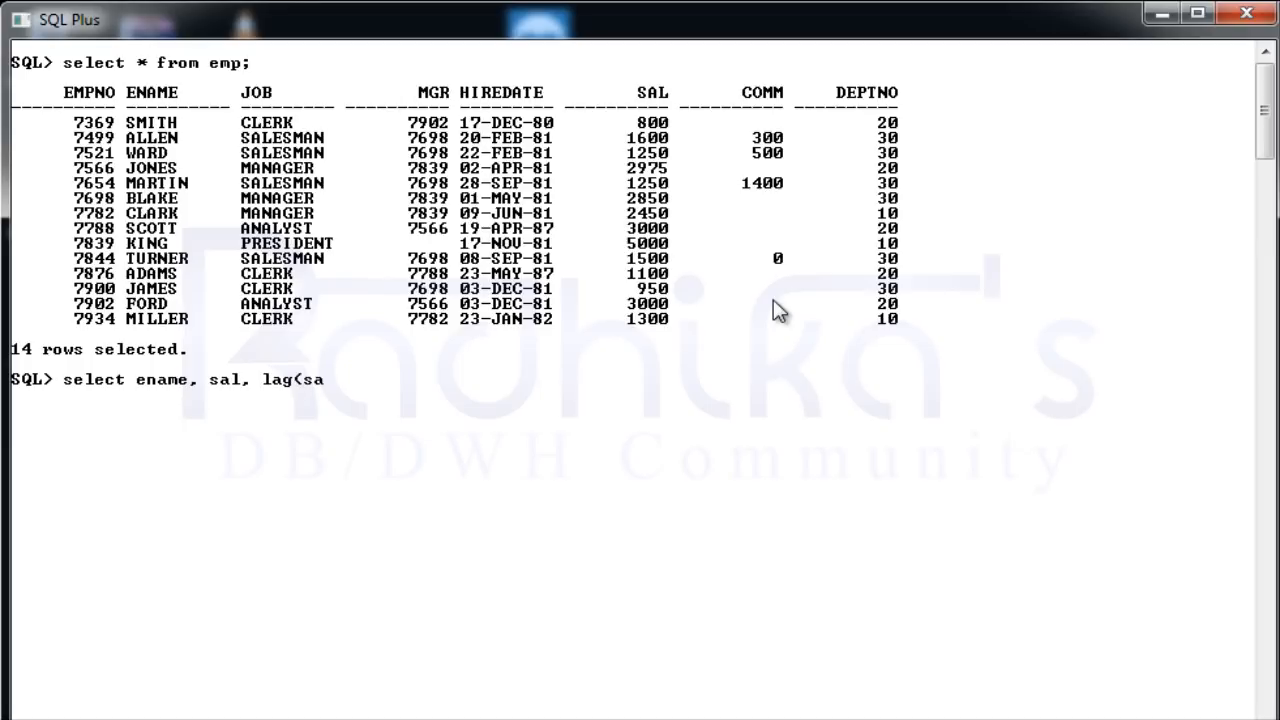
pyautogui.write('l,1')
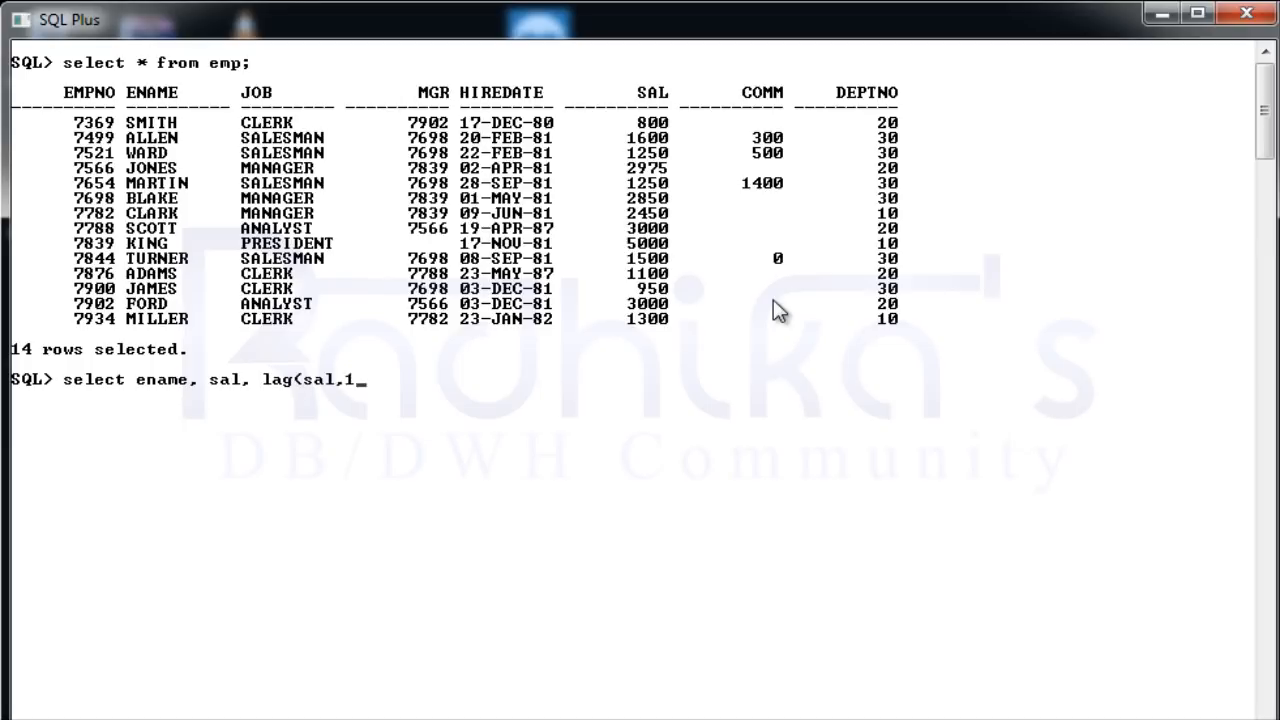
pyautogui.write(',0)')
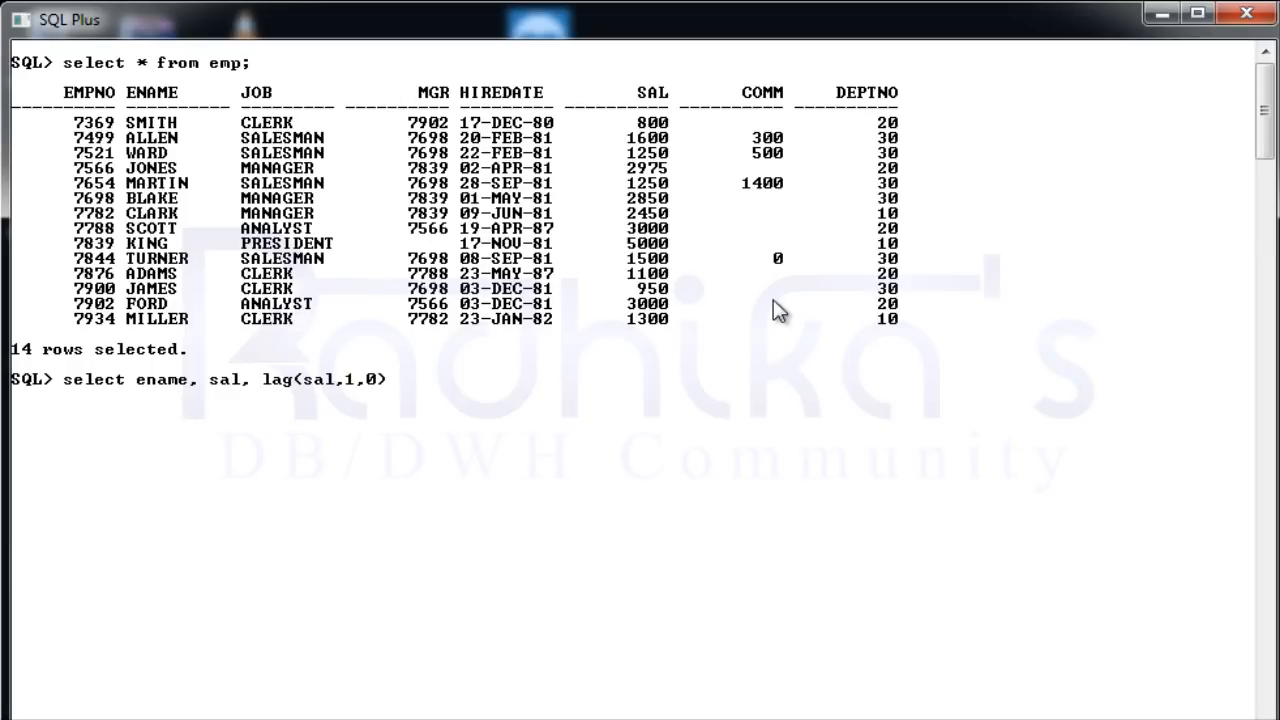
pyautogui.write('over')
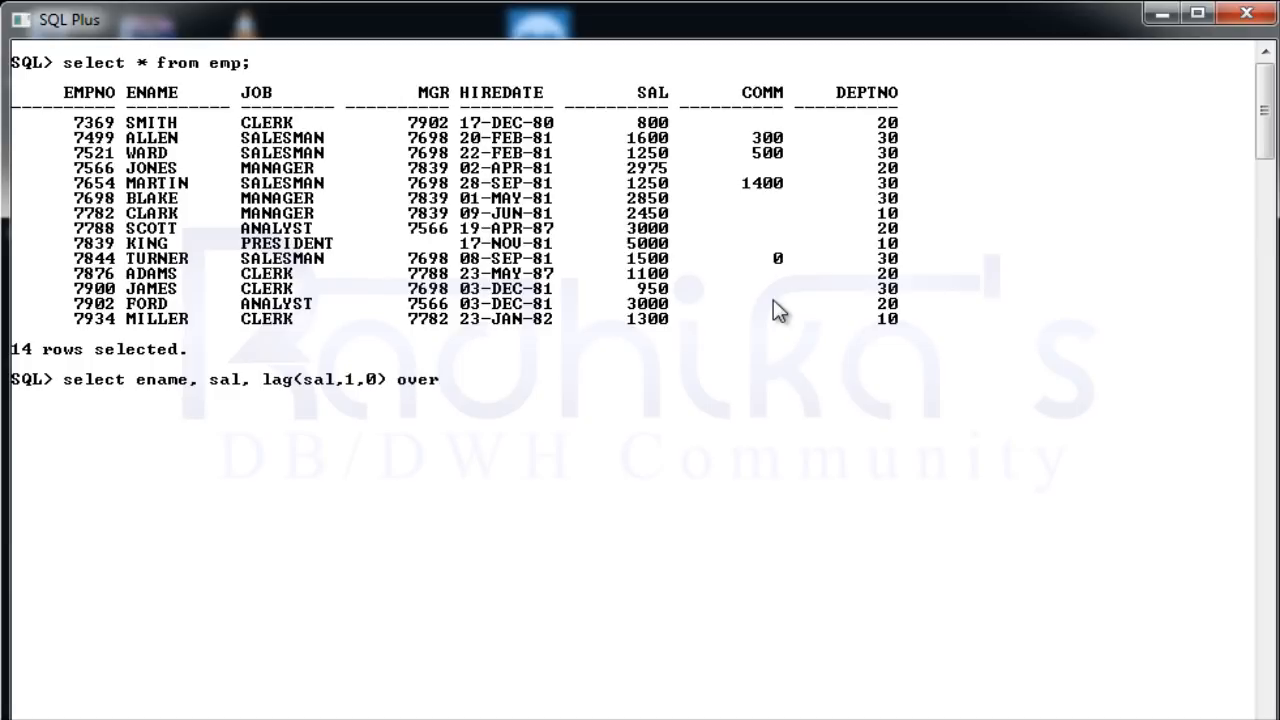
pyautogui.write('()')
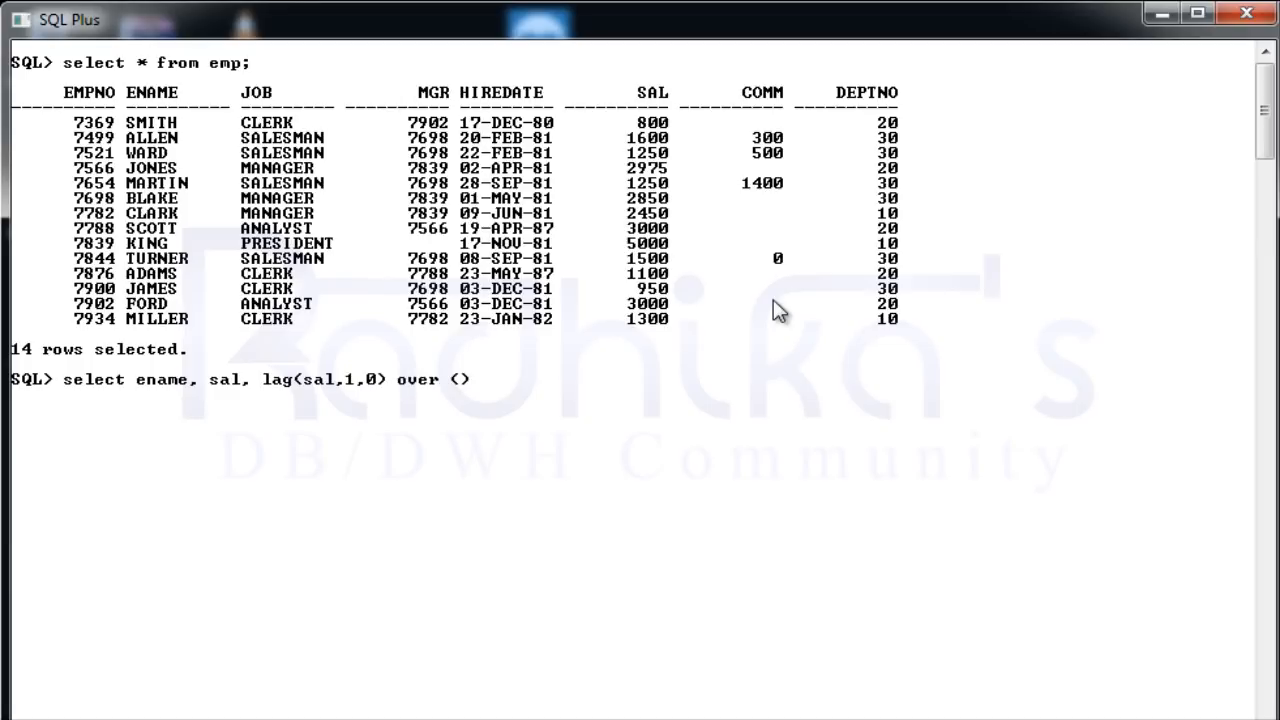
pyautogui.write('order b')
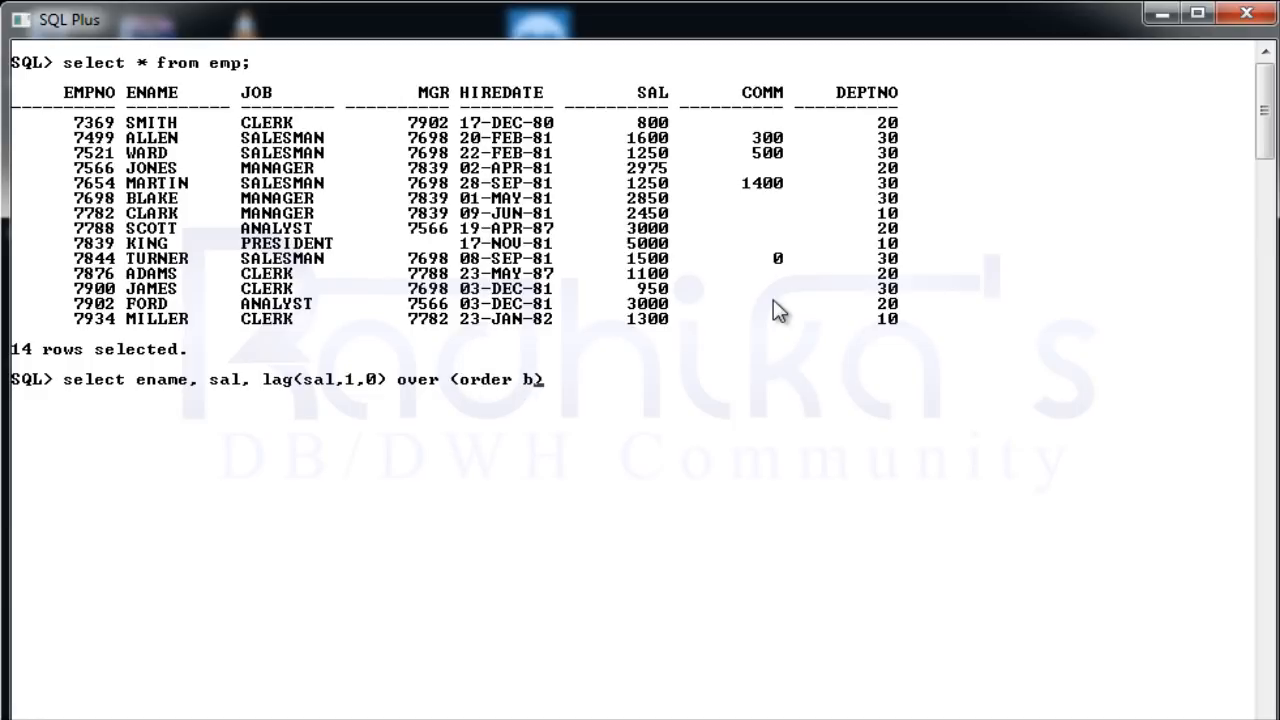
pyautogui.write('y sal')
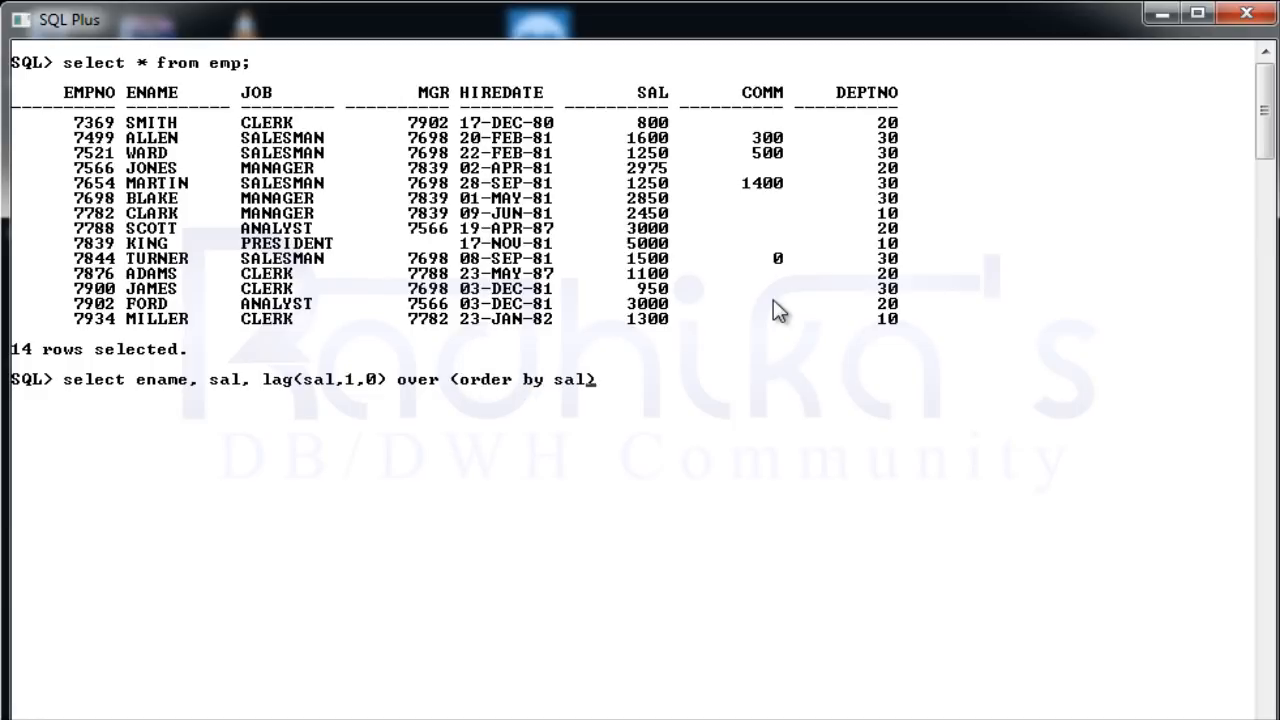
pyautogui.write(',')
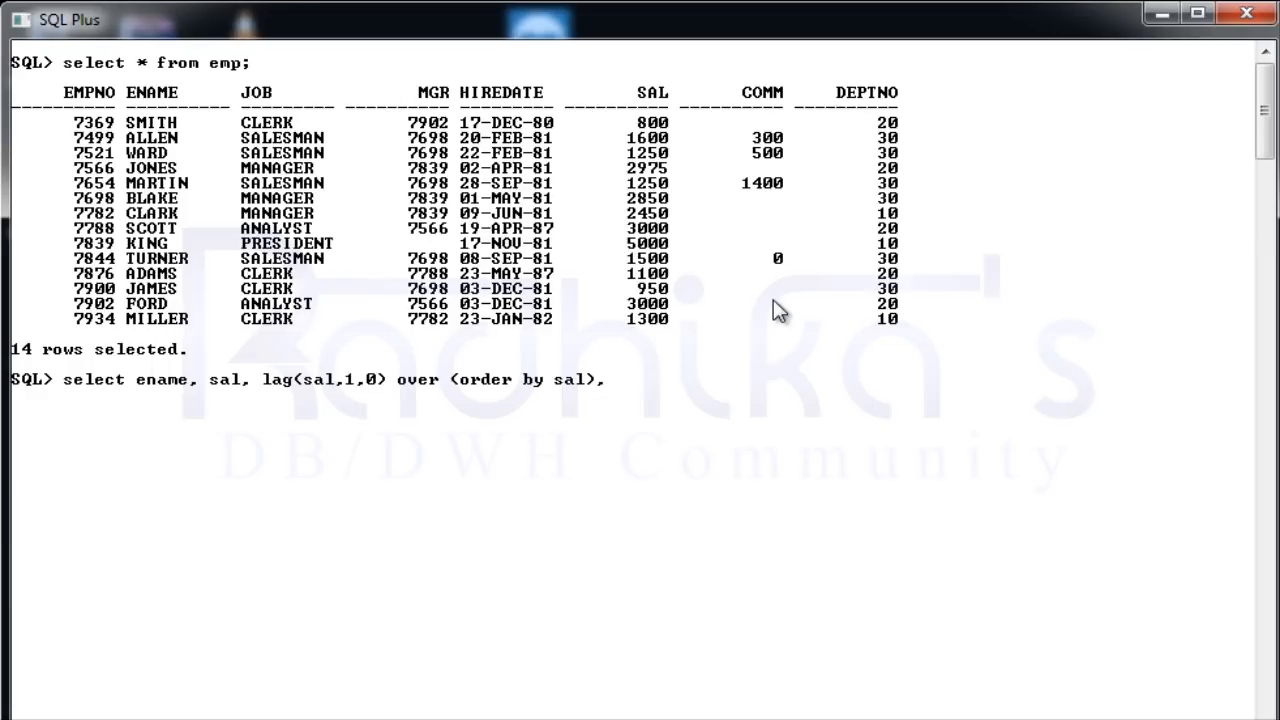
pyautogui.write('sa')
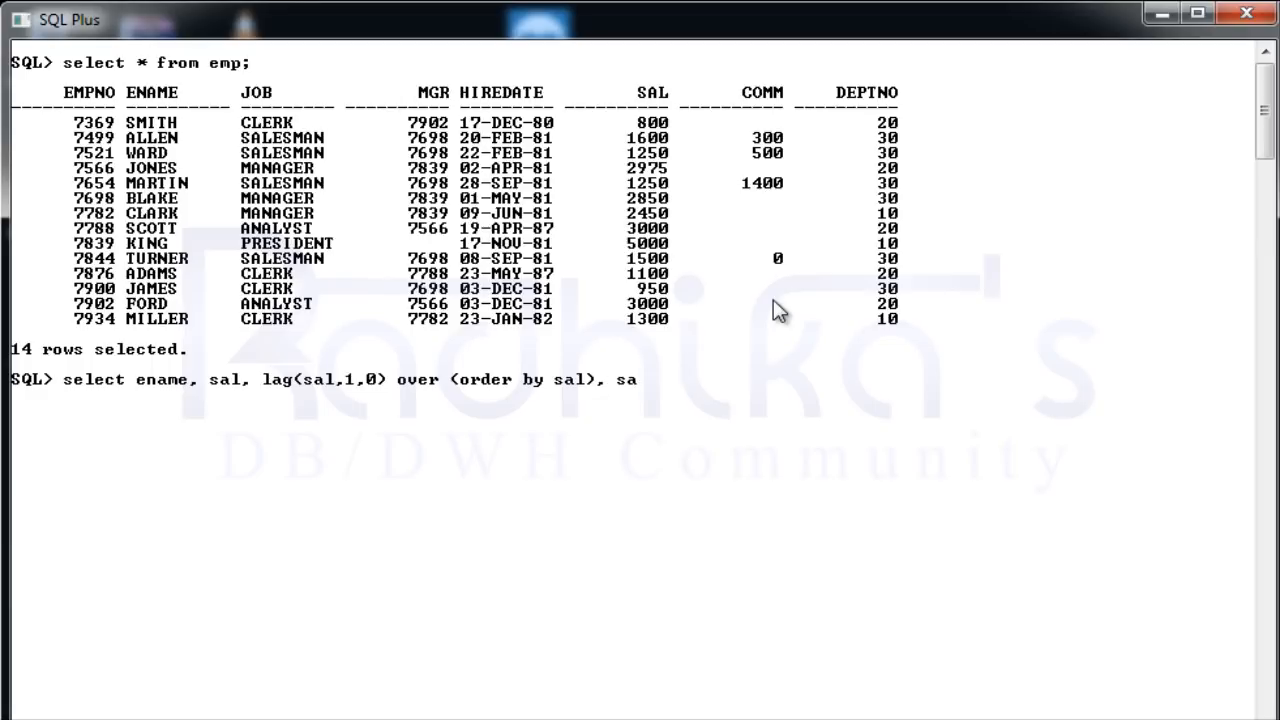
pyautogui.write('l-')
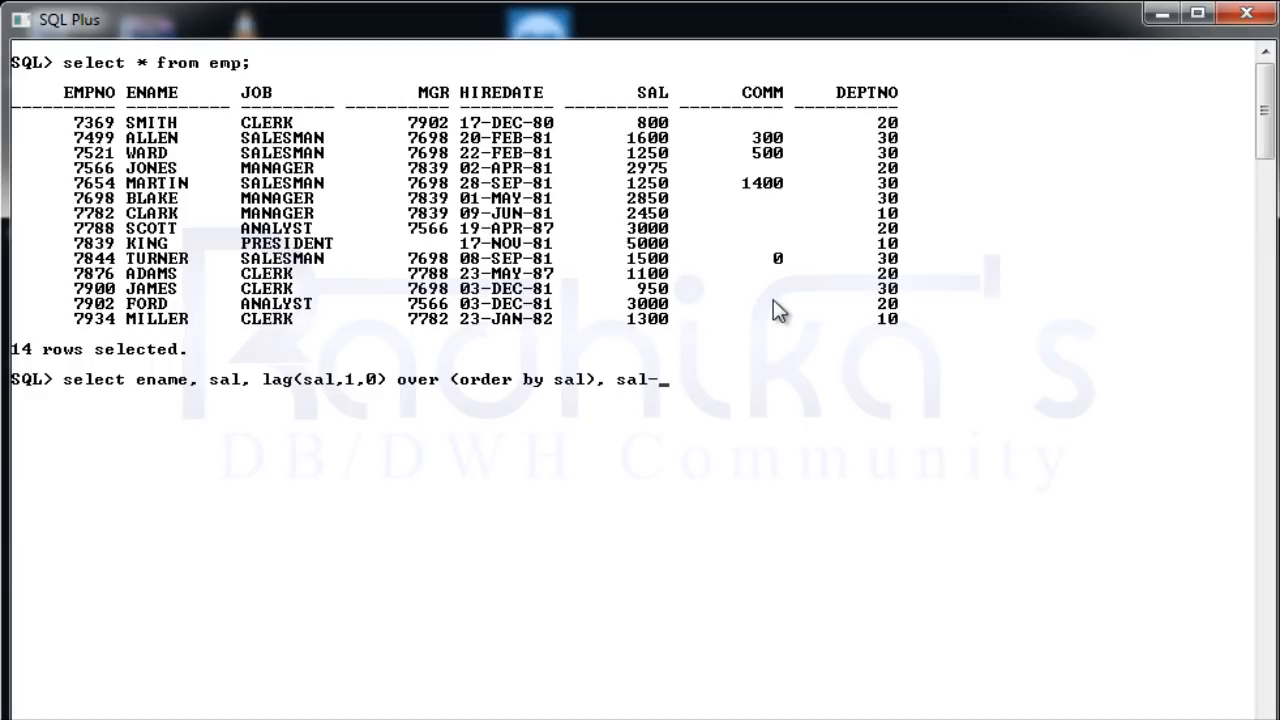
# - Complete the difference column with lag(sal,1,0) over (order by sal) from emp
pyautogui.write('la')
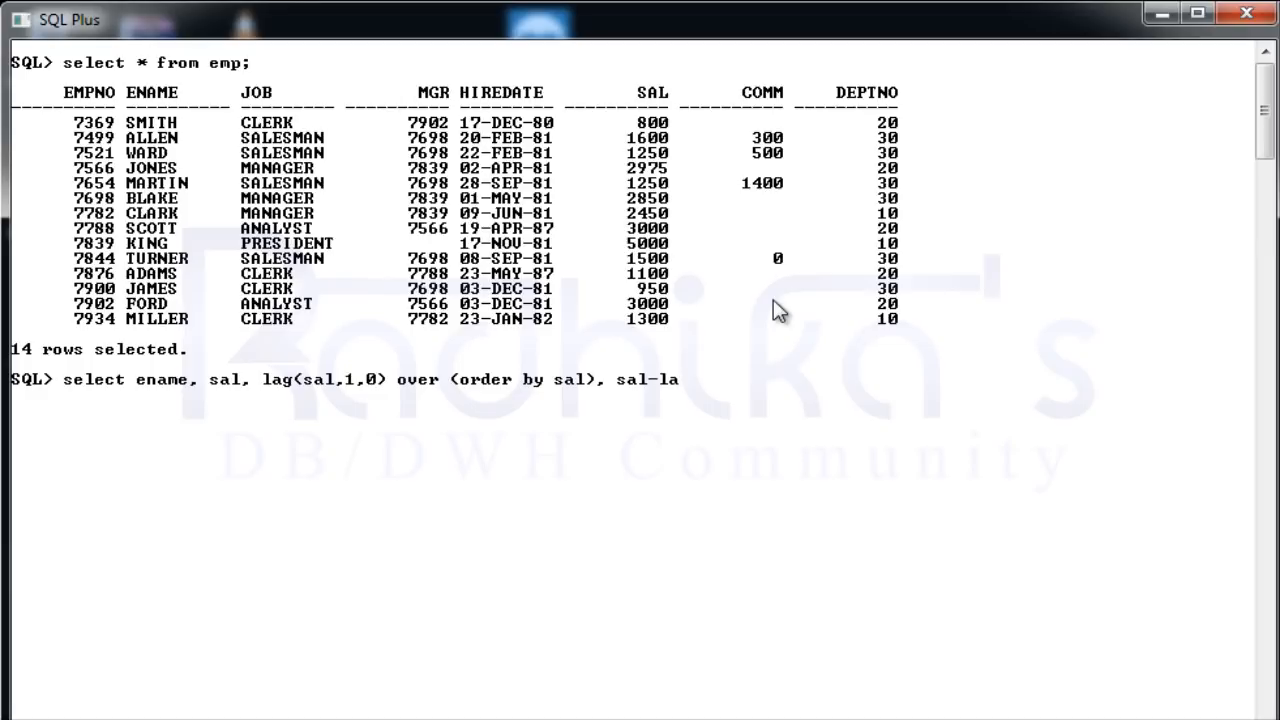
pyautogui.write('g')
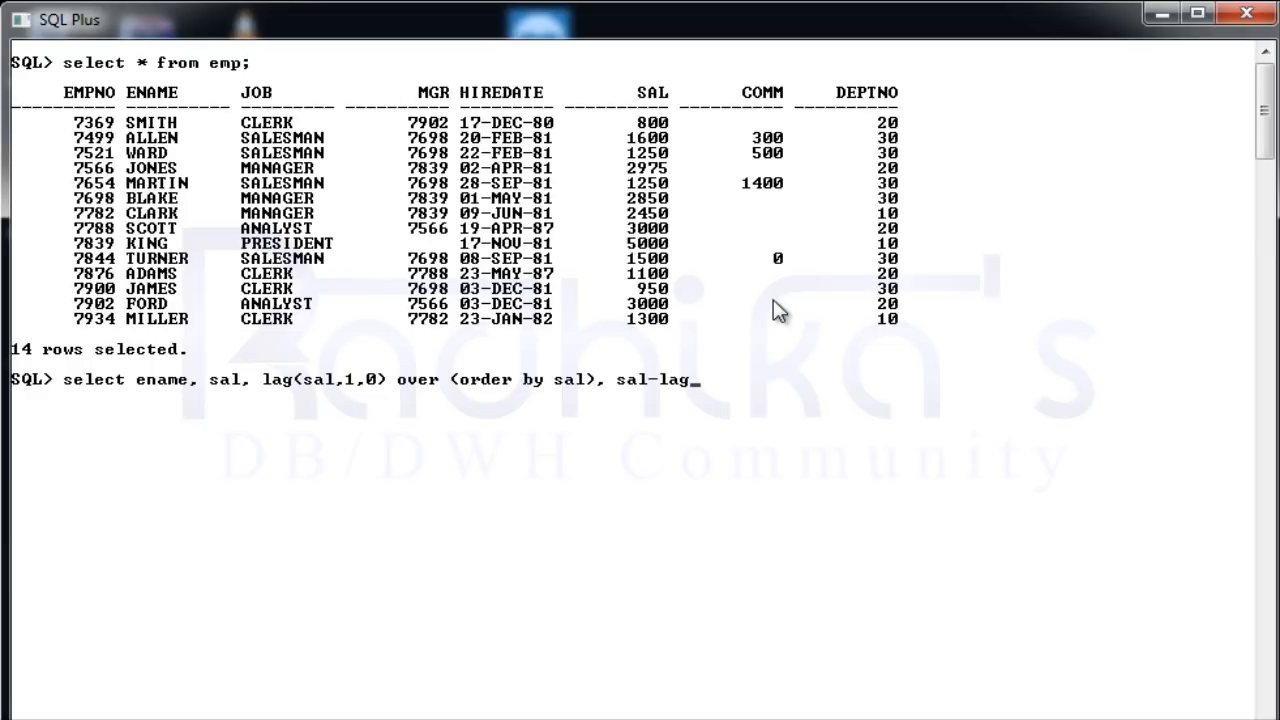
pyautogui.write('(')
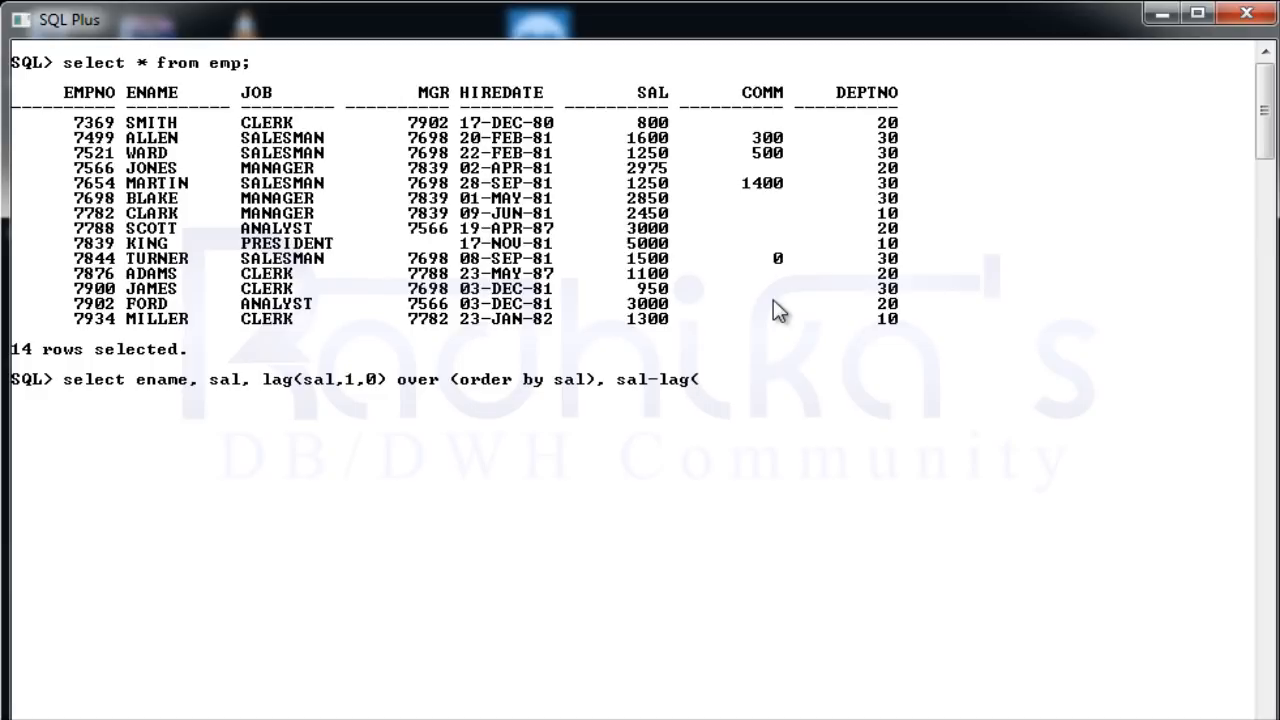
pyautogui.write('sal,1,0')
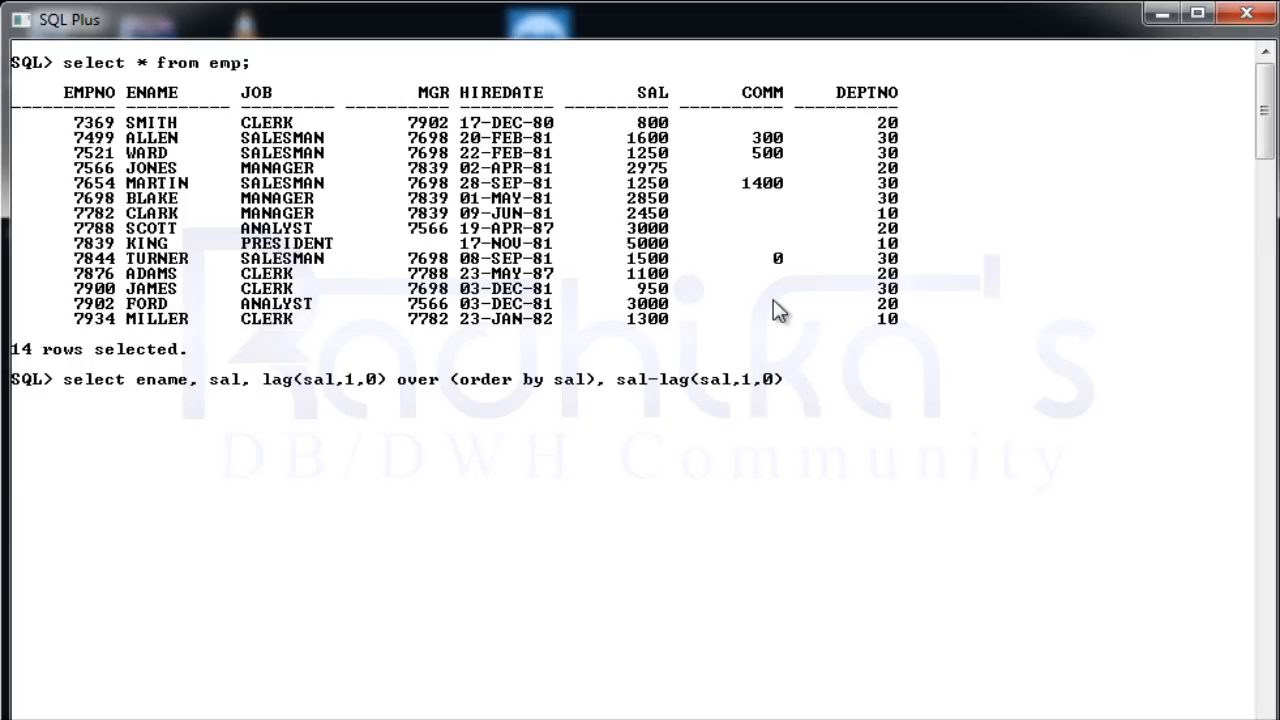
pyautogui.write('over')
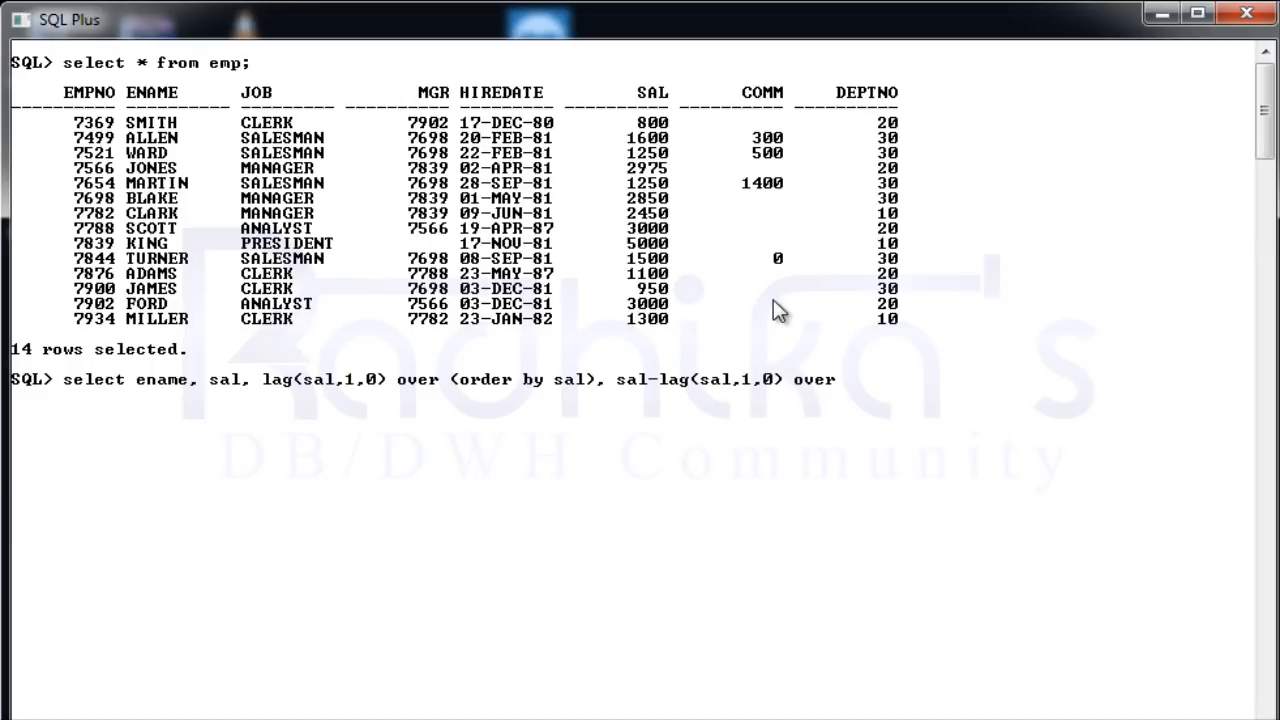
pyautogui.write('()')
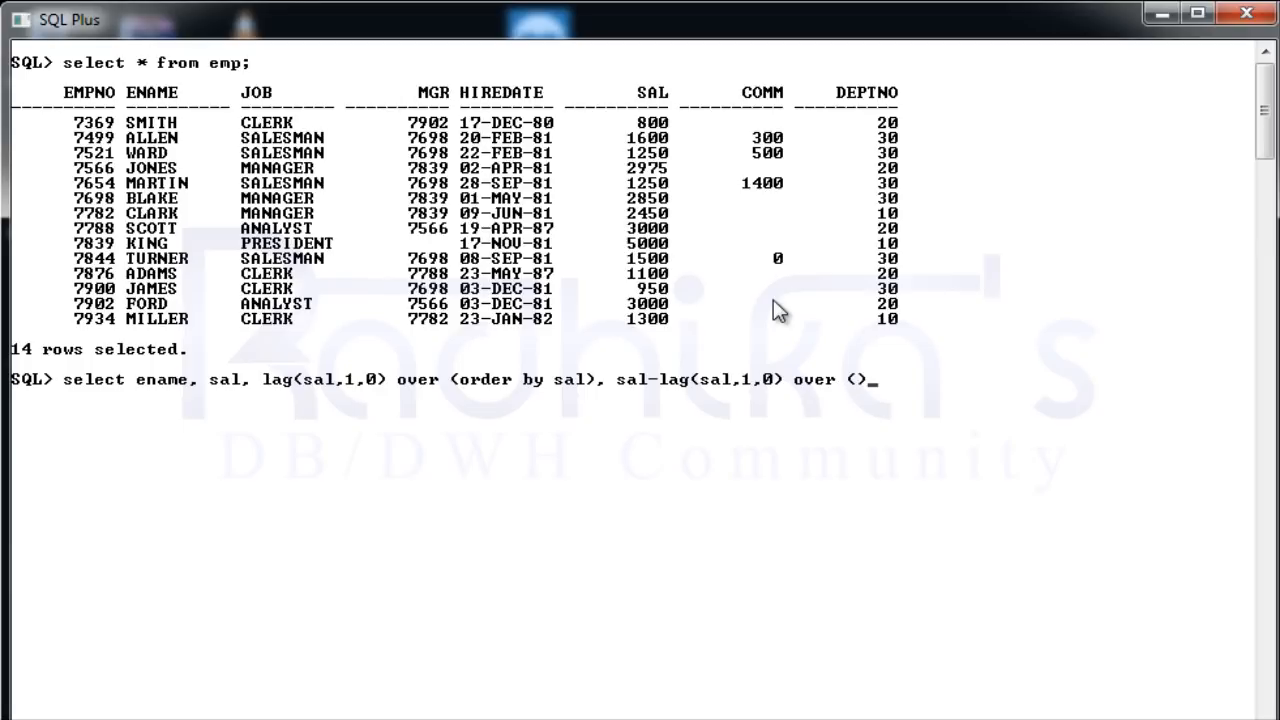
pyautogui.press('Backspace')
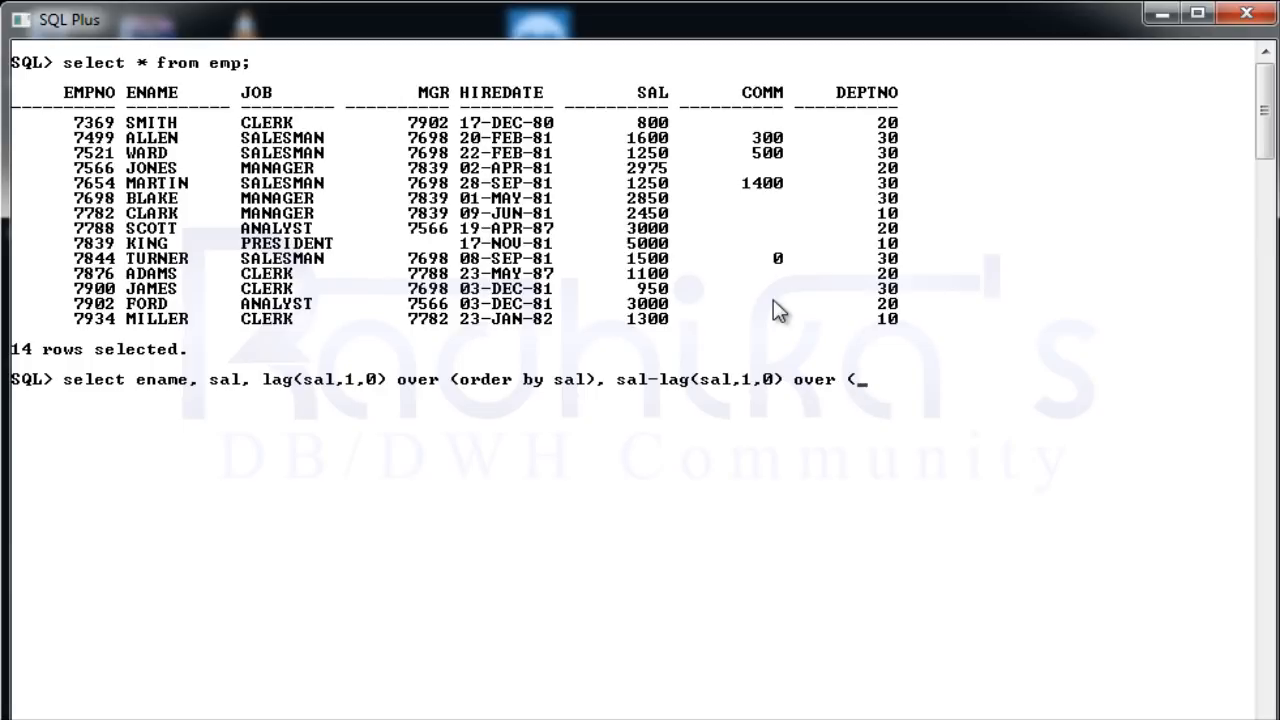
pyautogui.write('ore')
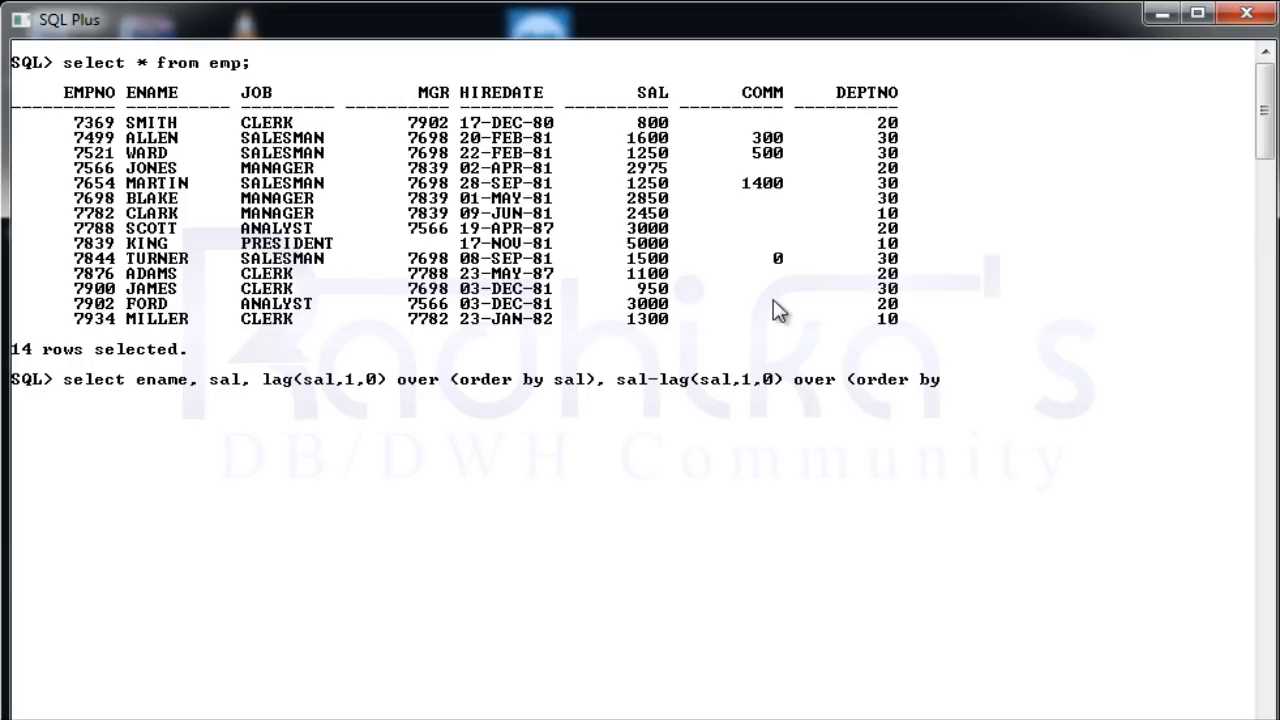
pyautogui.write('sal)')
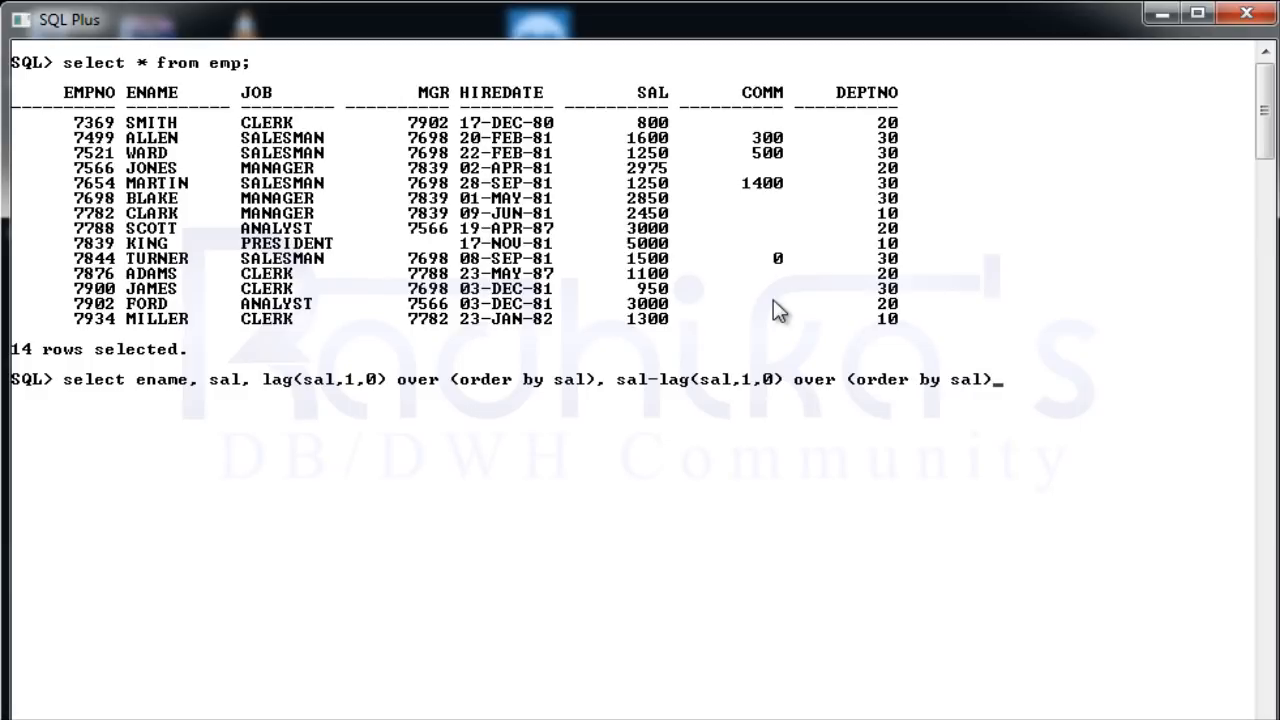
pyautogui.write('from emp;')
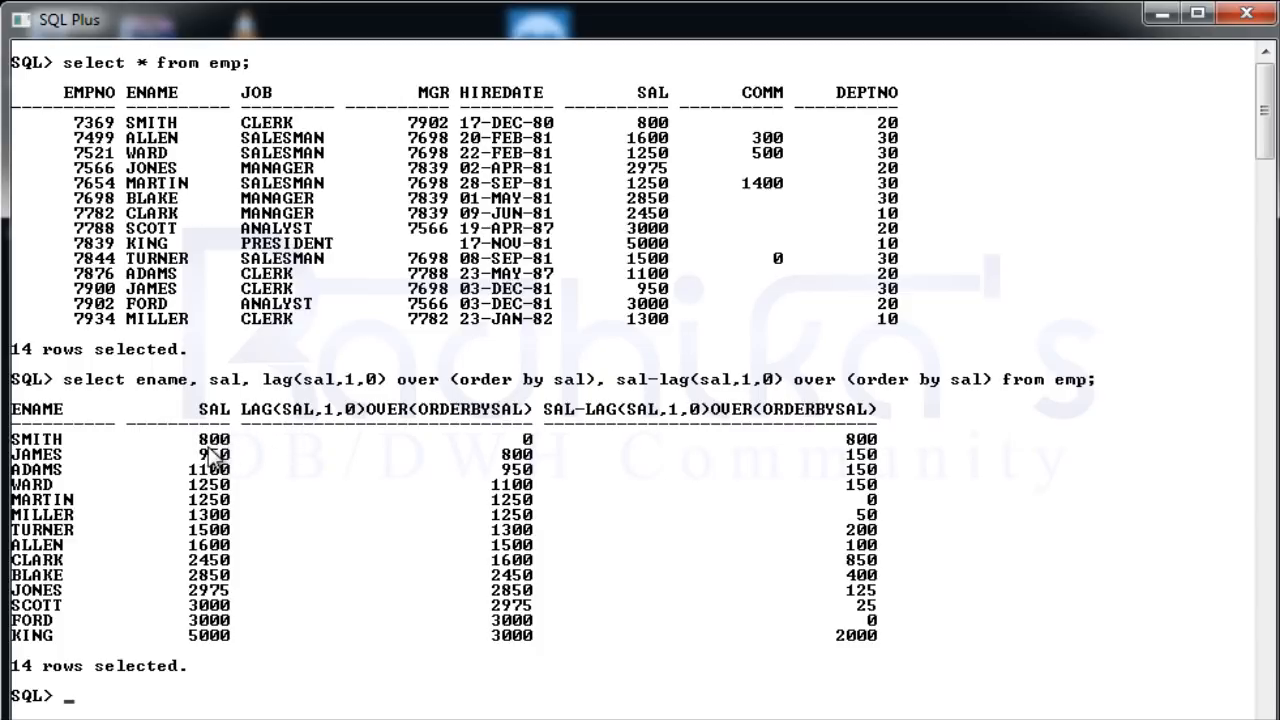
pyautogui.moveTo(473, 445)
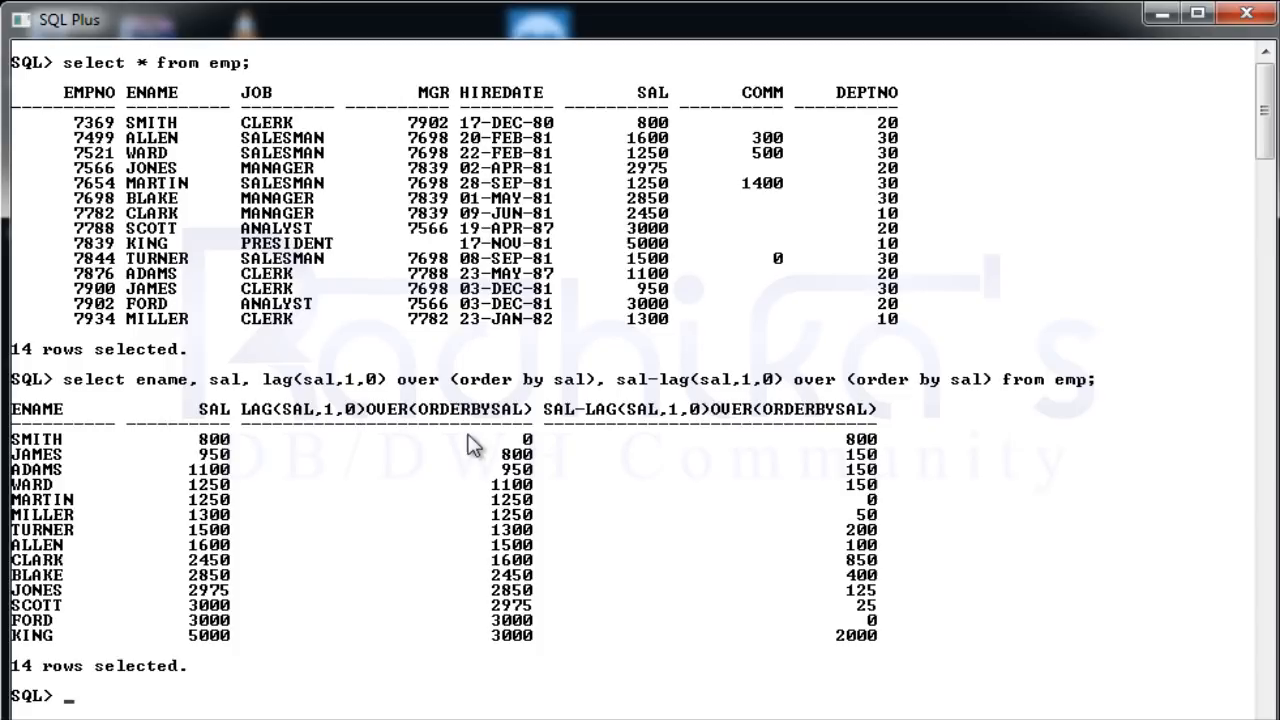
pyautogui.moveTo(222, 467)
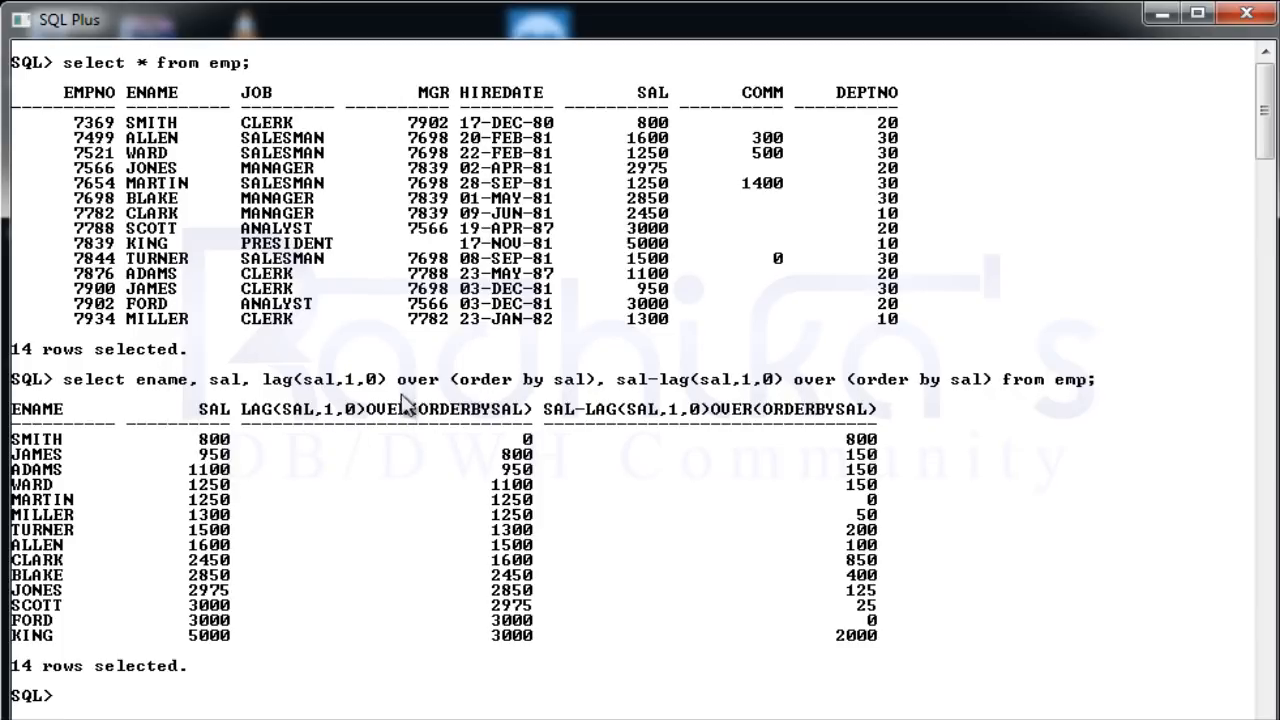
pyautogui.moveTo(535, 450)
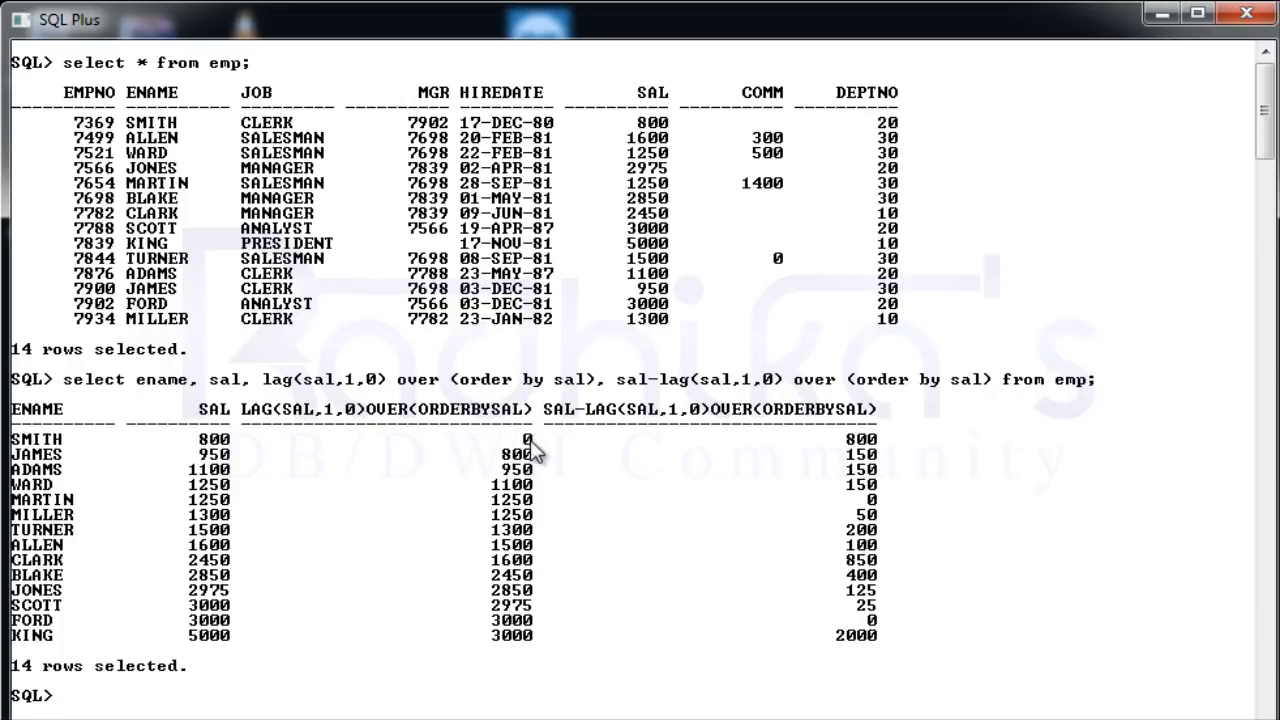
pyautogui.moveTo(225, 453)
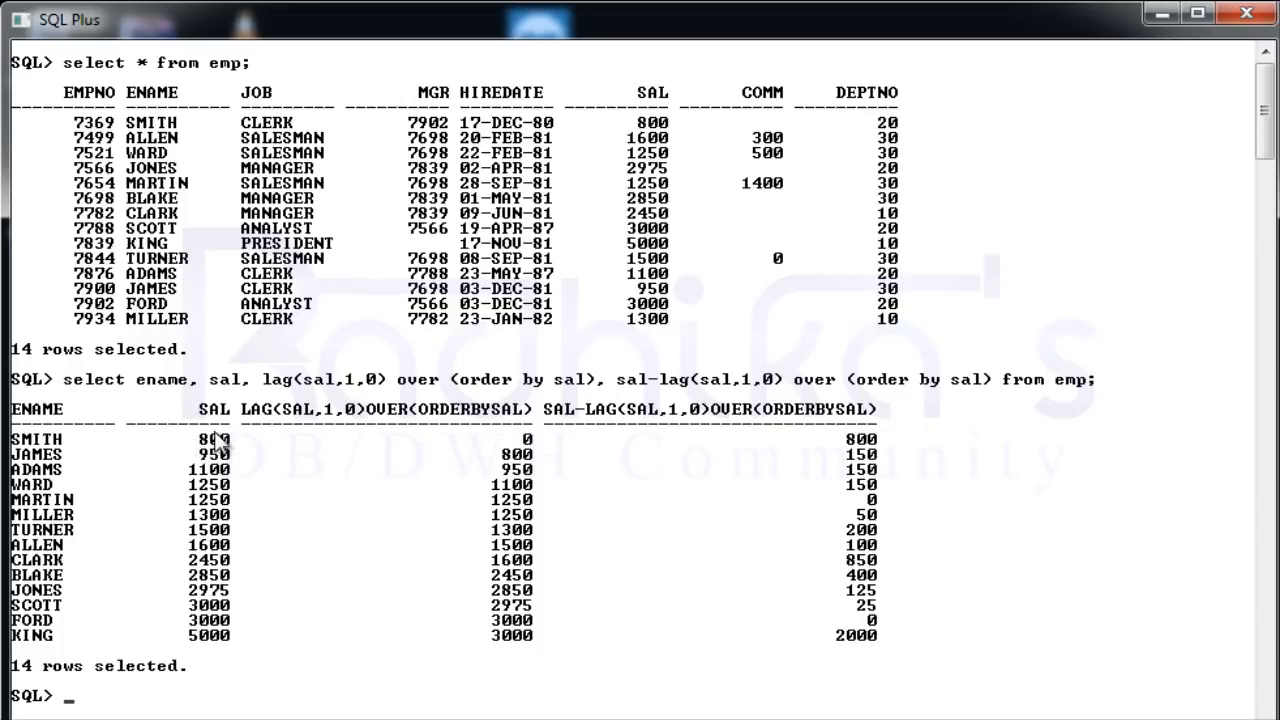
pyautogui.moveTo(185, 469)
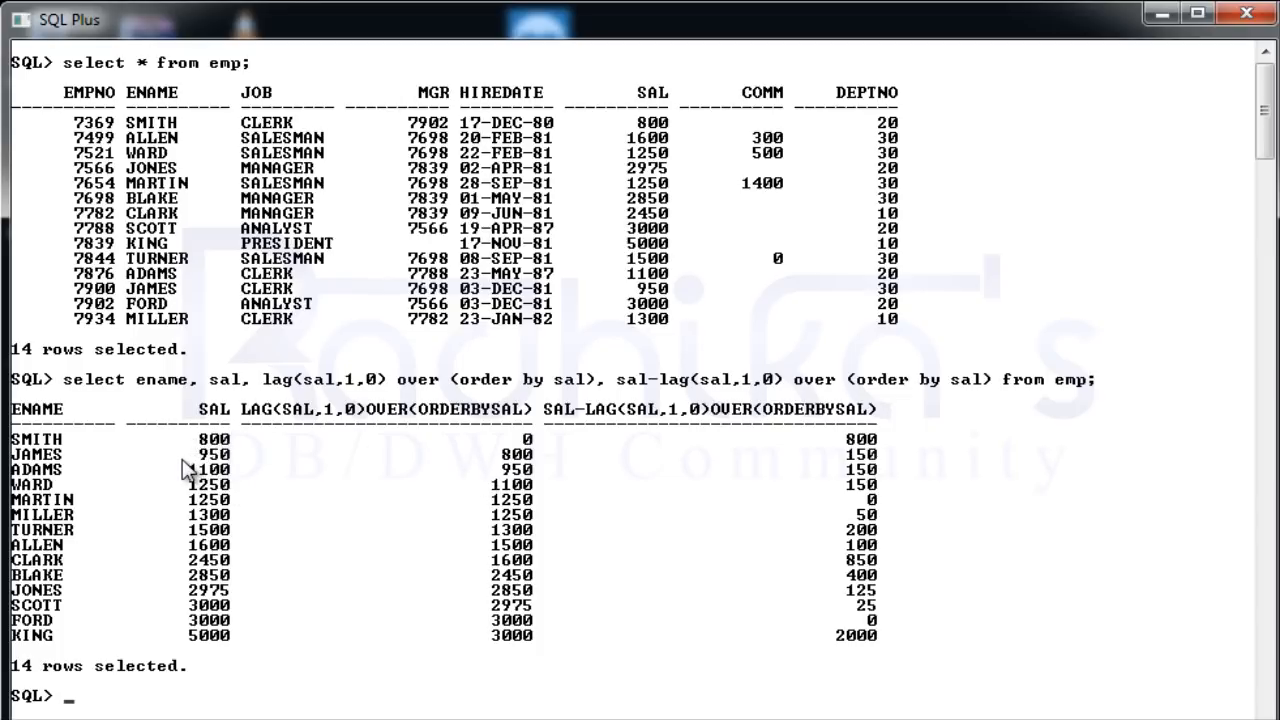
pyautogui.moveTo(700, 478)
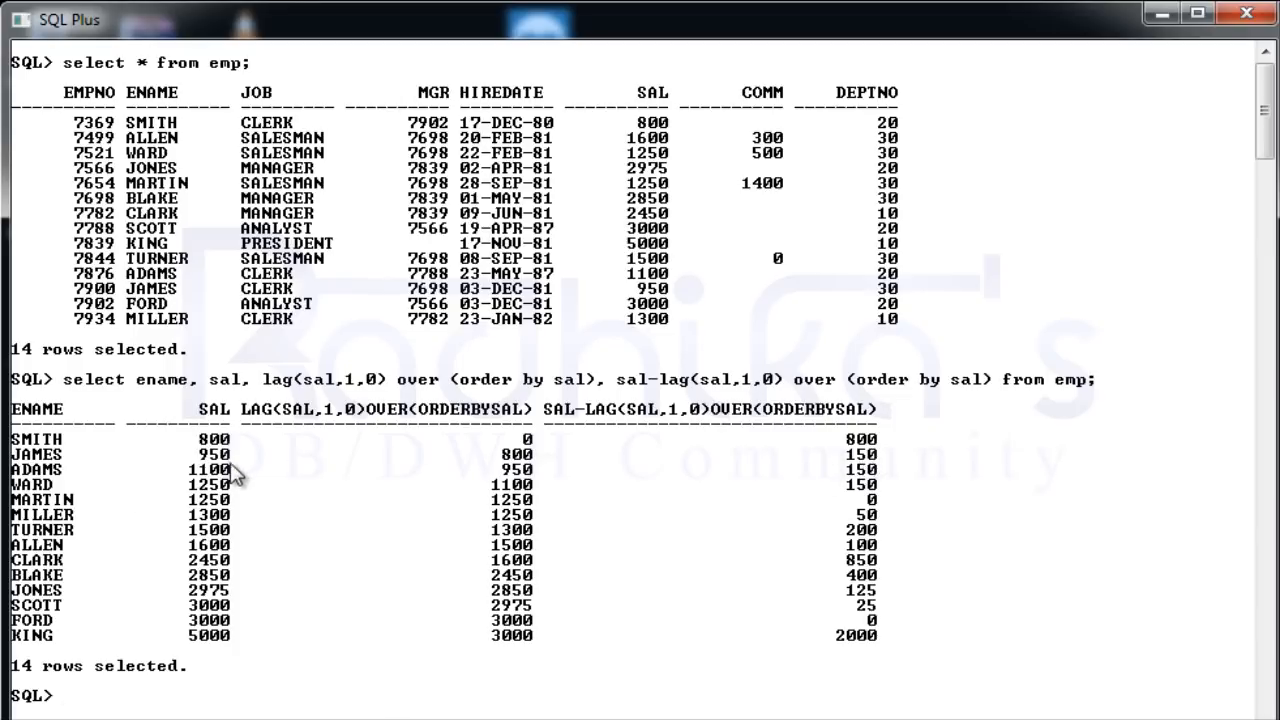
pyautogui.moveTo(485, 505)
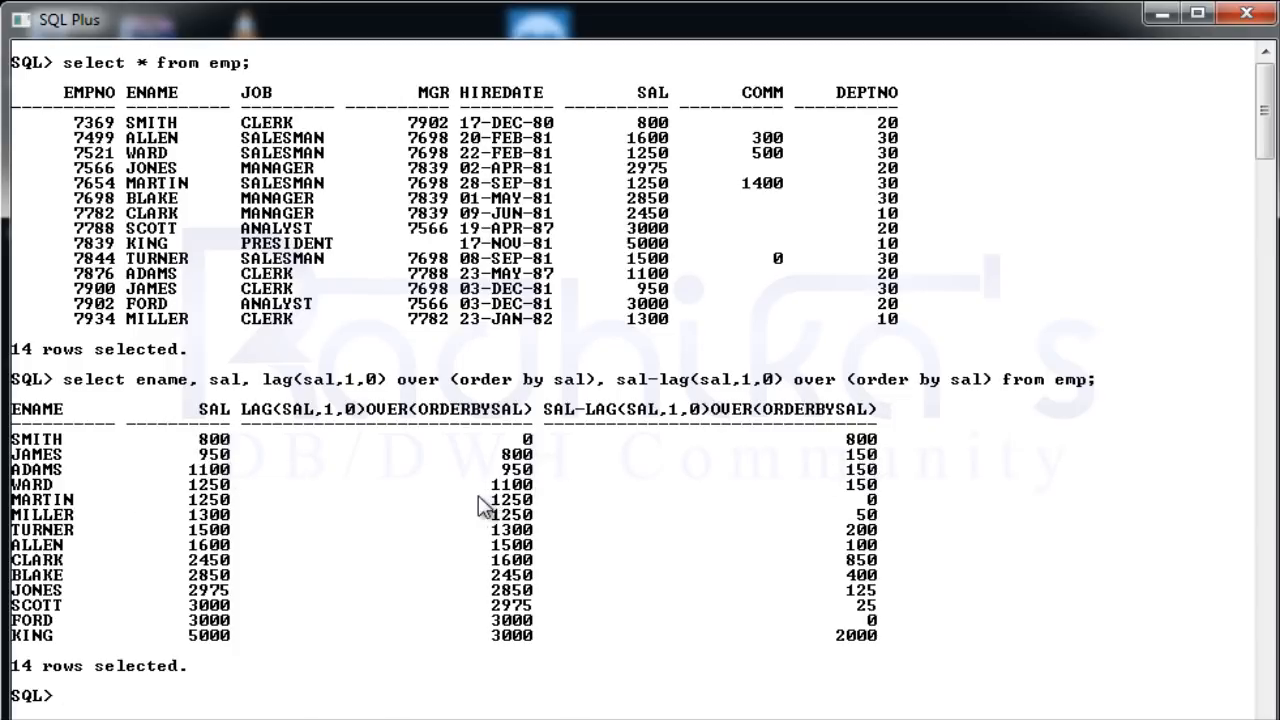
pyautogui.moveTo(862, 488)
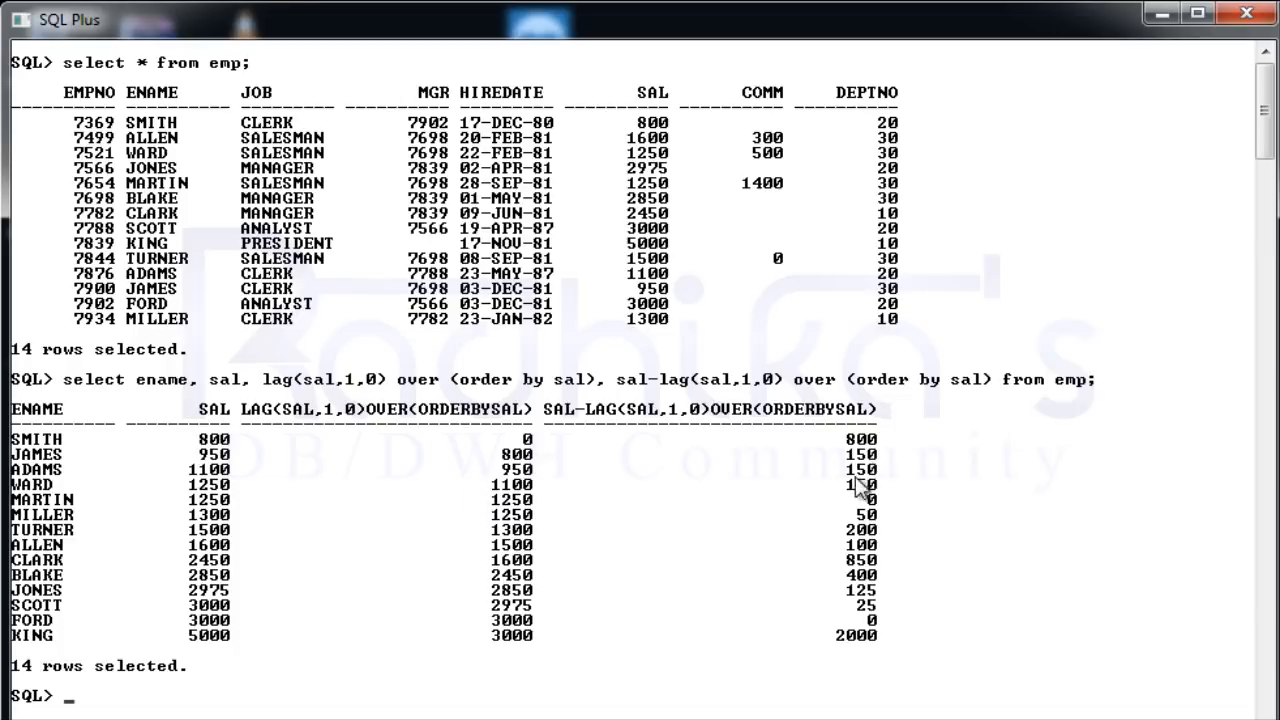
pyautogui.moveTo(793, 581)
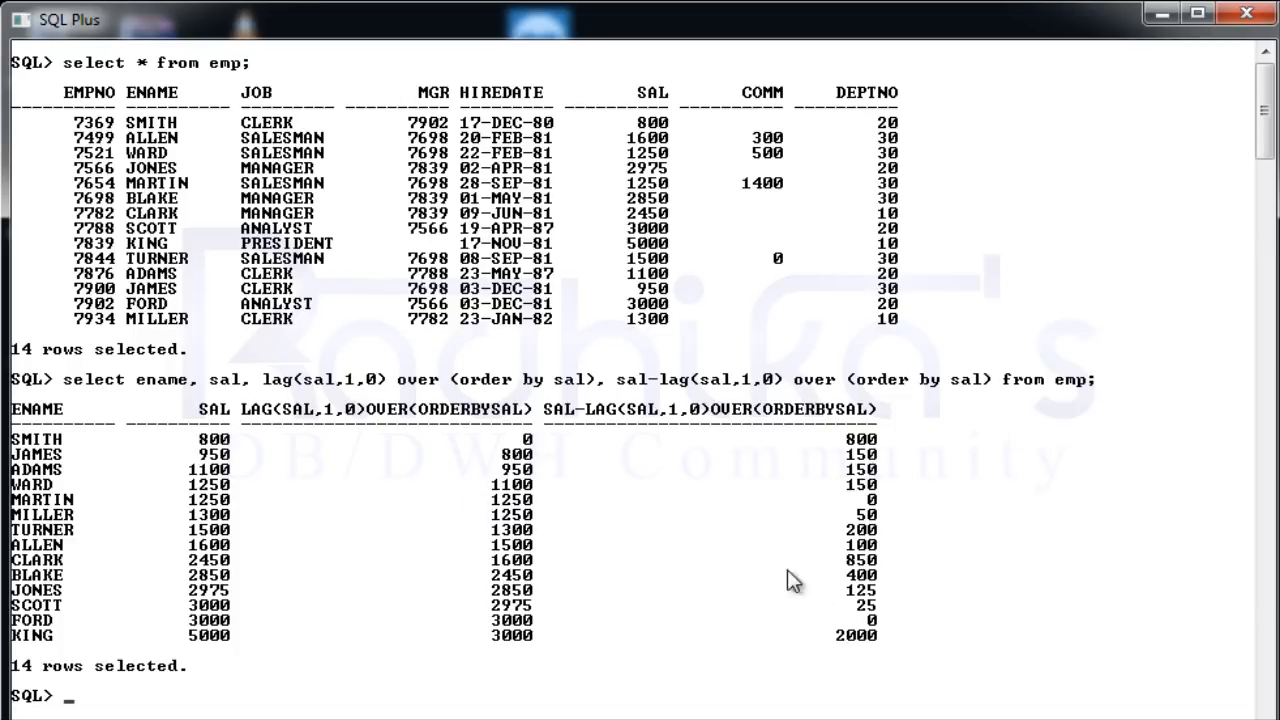
pyautogui.moveTo(870, 575)
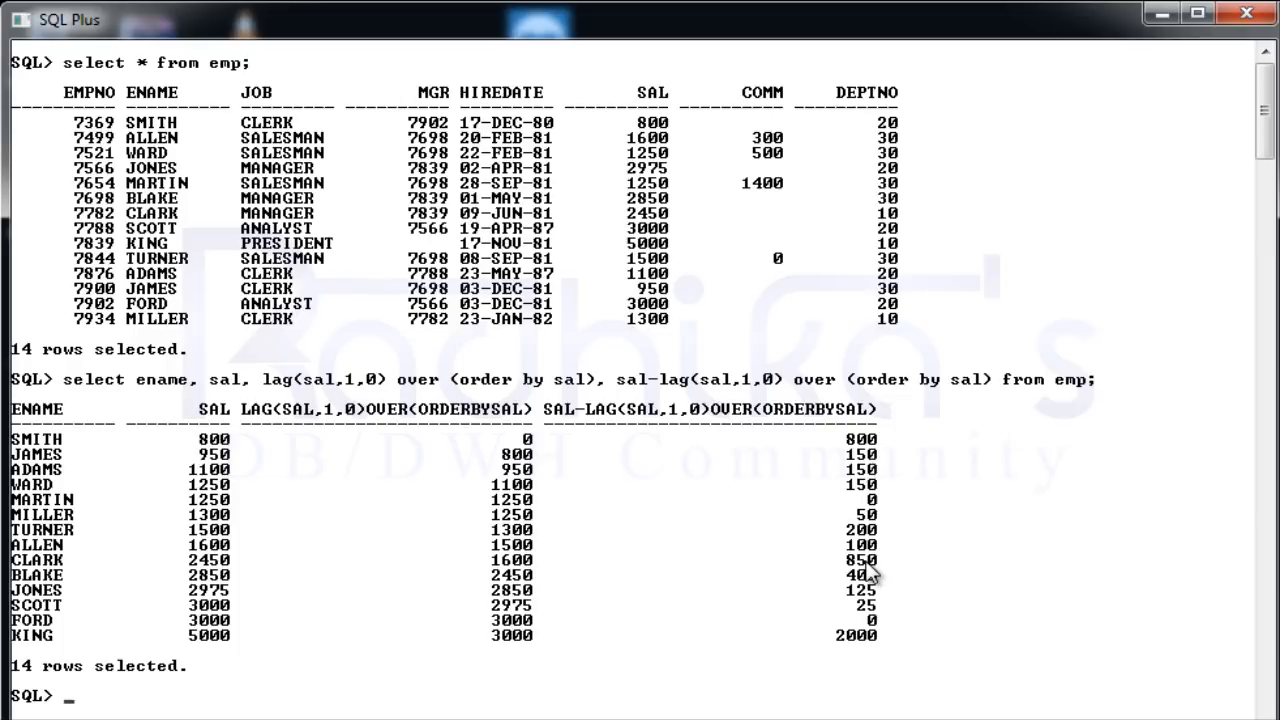